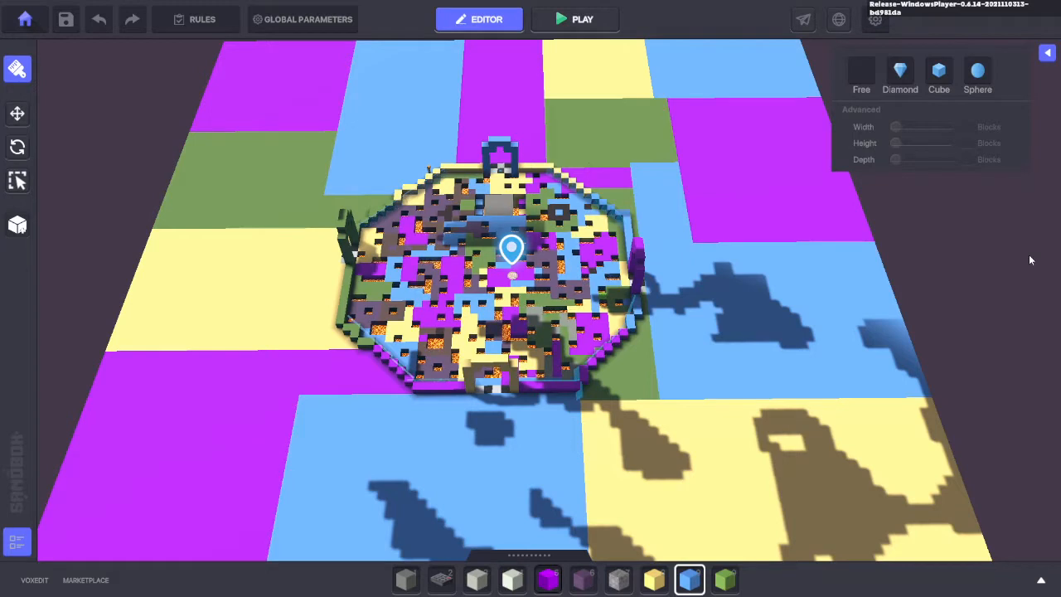
mouse_move(800, 272)
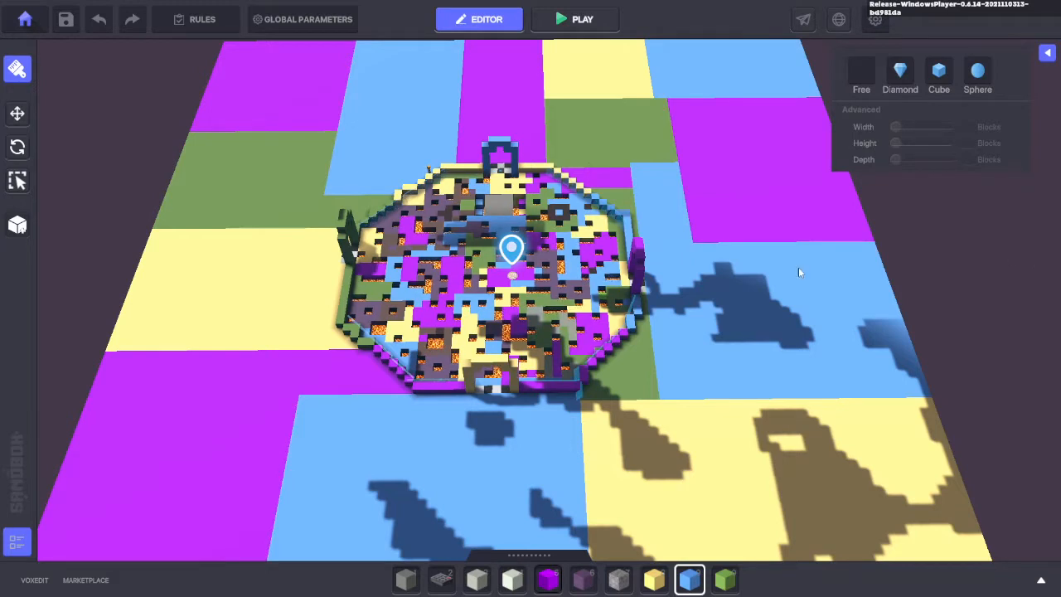
mouse_move(713, 323)
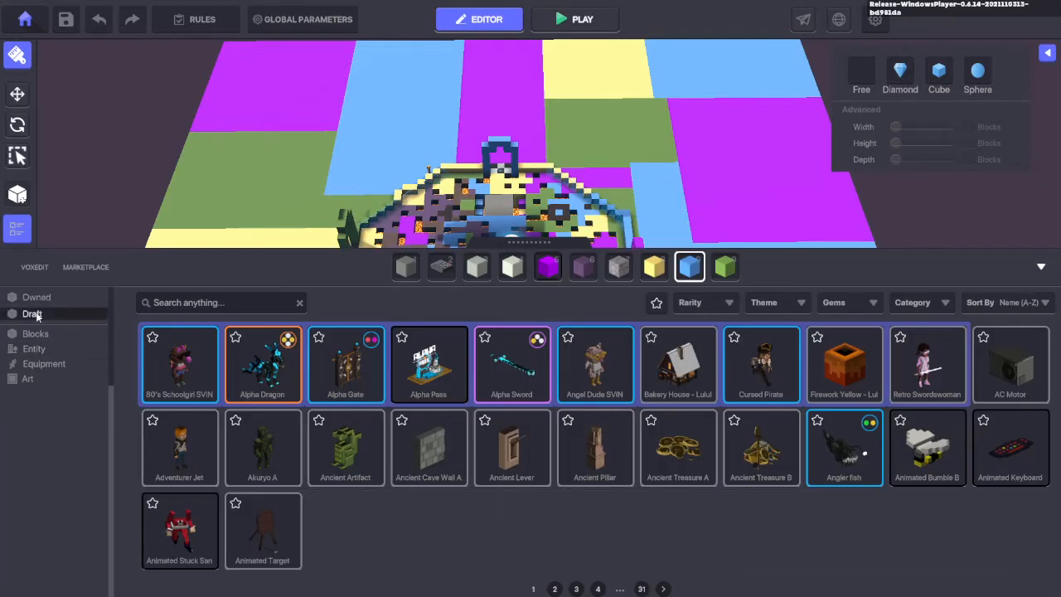
Step: Browse the Blocks collection, then page through Entity assets to page 3
left_click(35, 333)
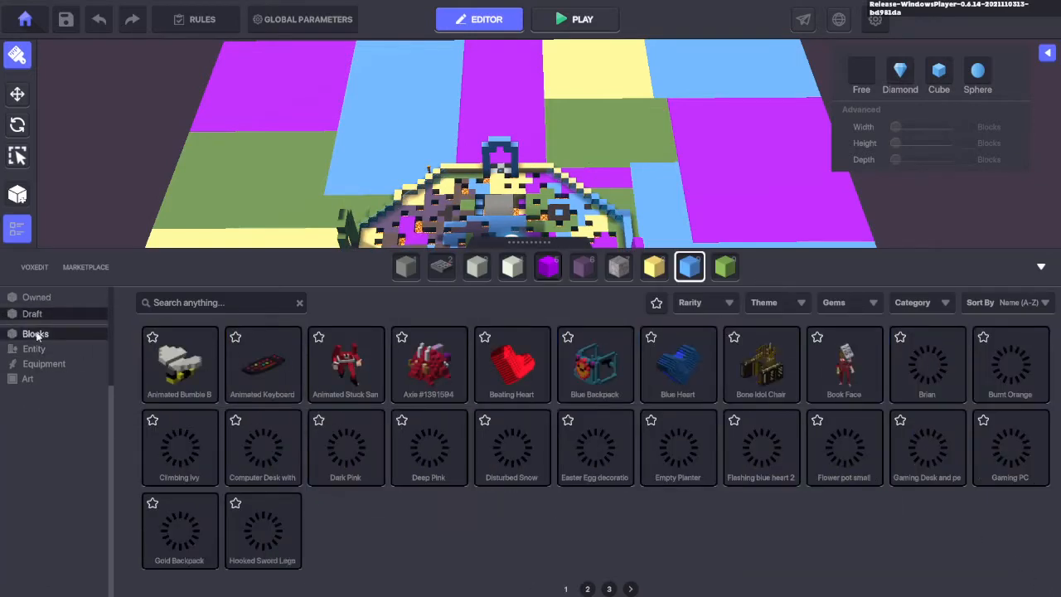
left_click(34, 348)
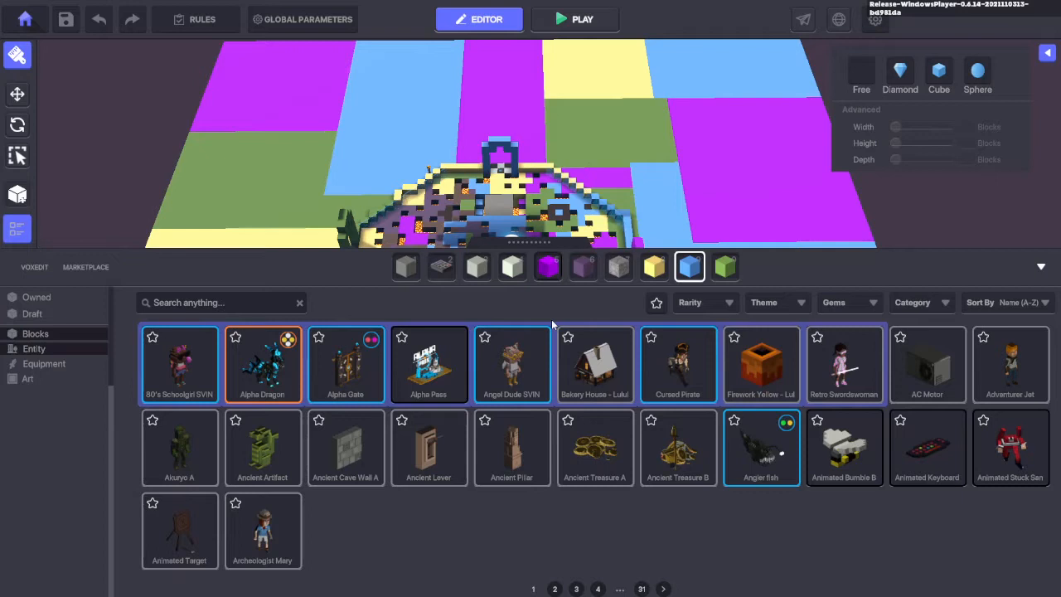
mouse_move(424, 309)
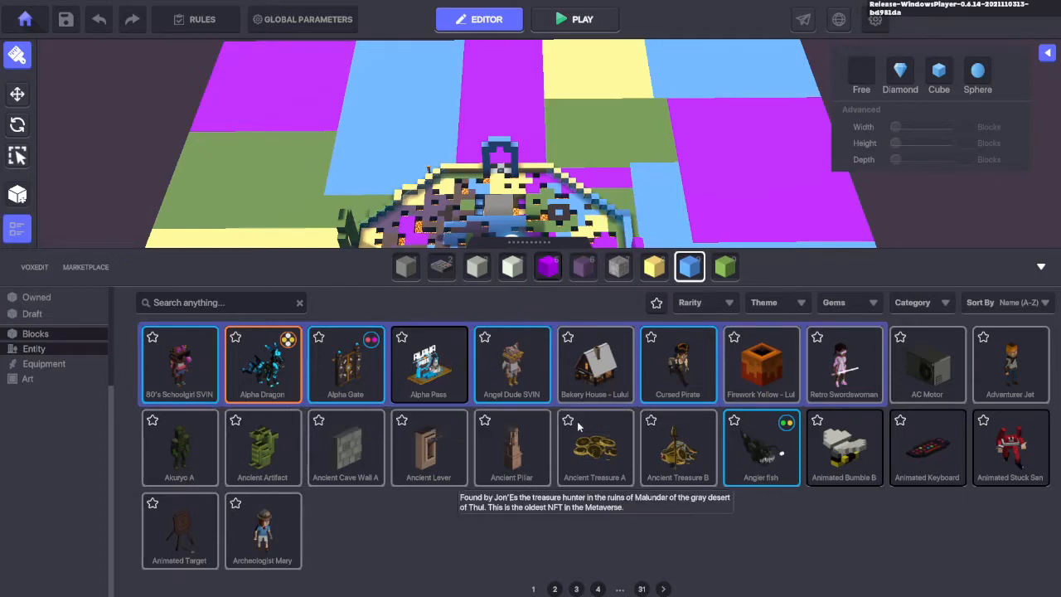
mouse_move(552, 589)
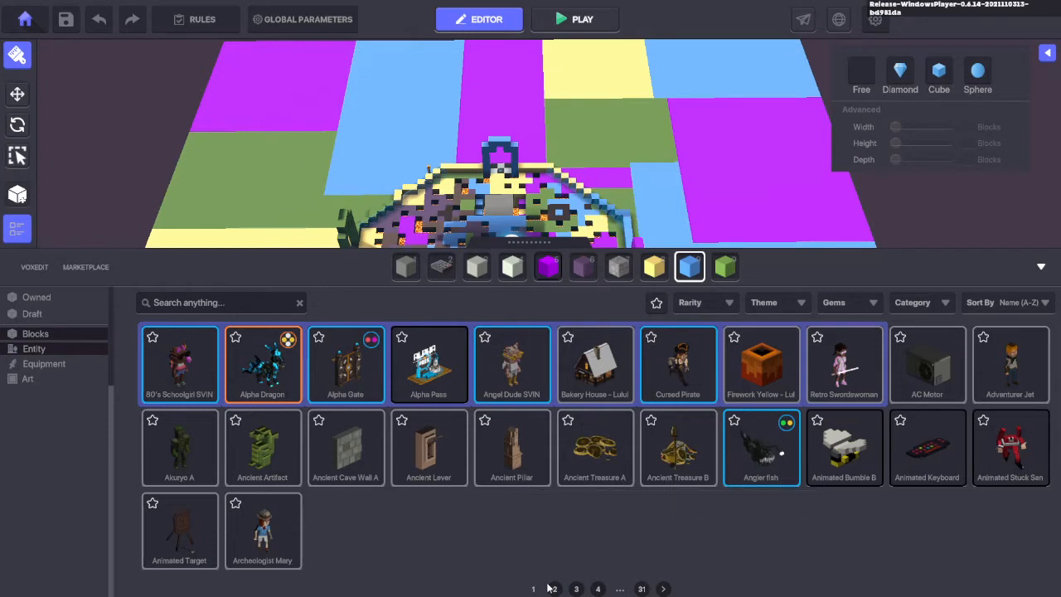
left_click(555, 589)
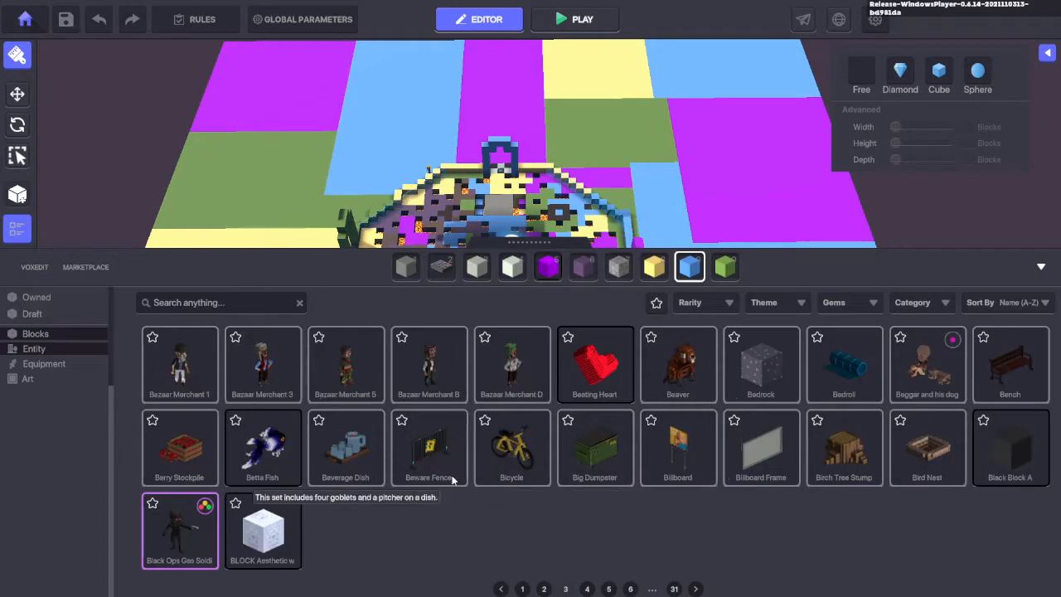
mouse_move(512, 365)
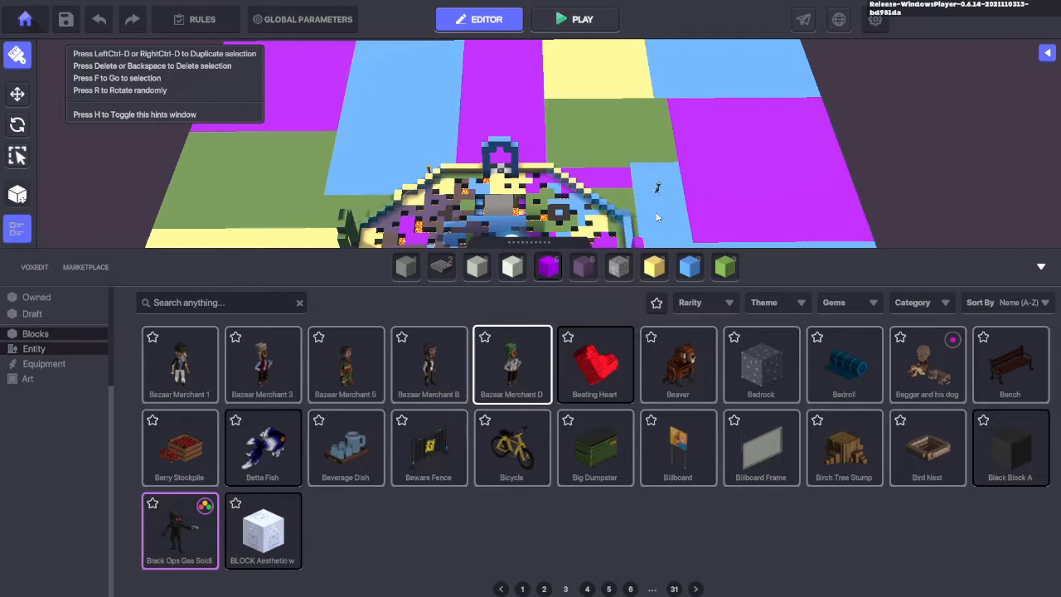
mouse_move(429, 365)
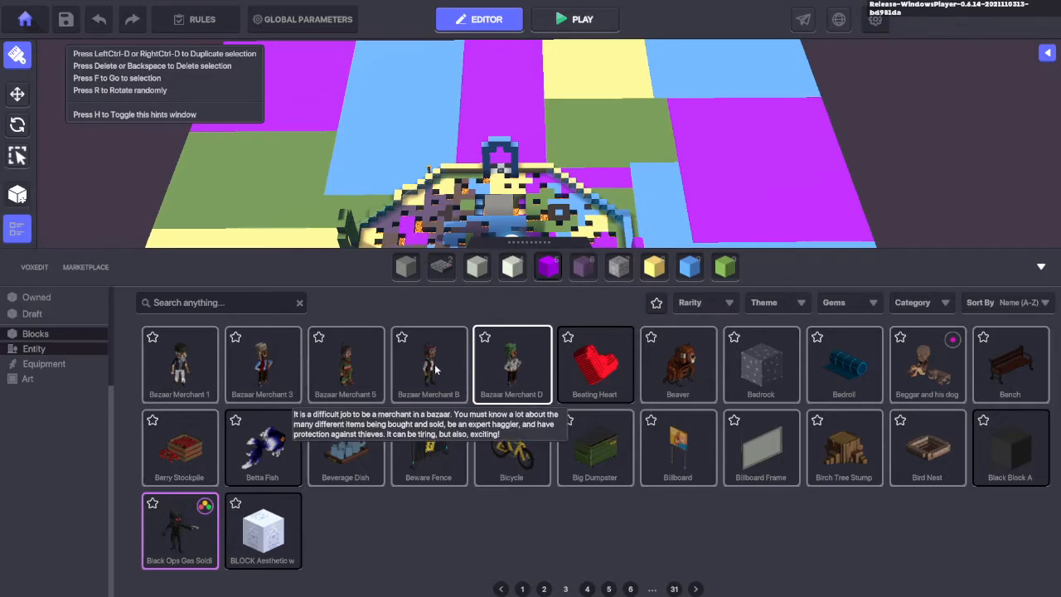
mouse_move(179, 360)
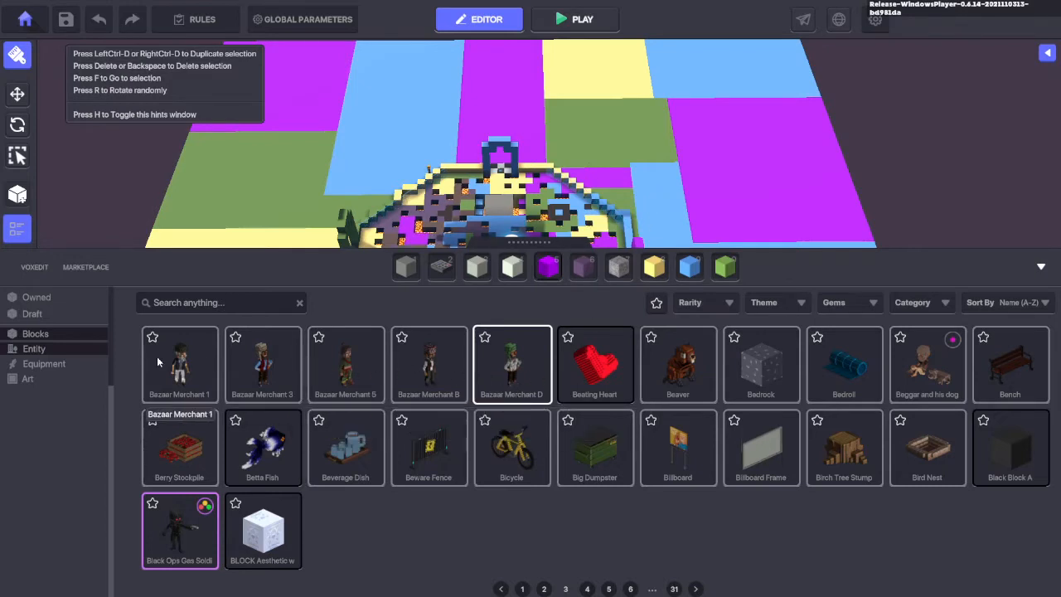
mouse_move(511, 365)
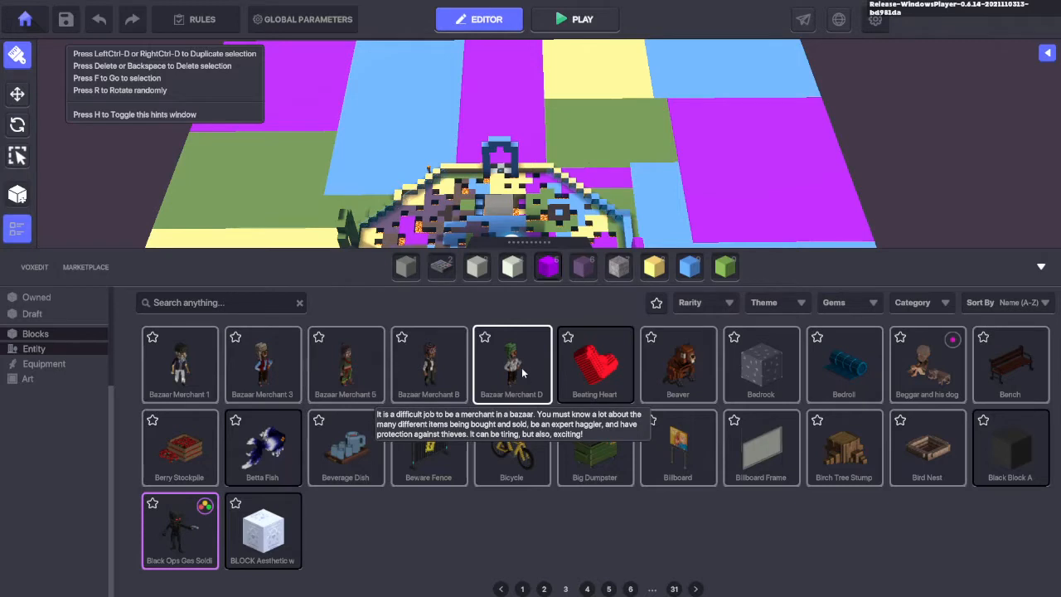
mouse_move(638, 562)
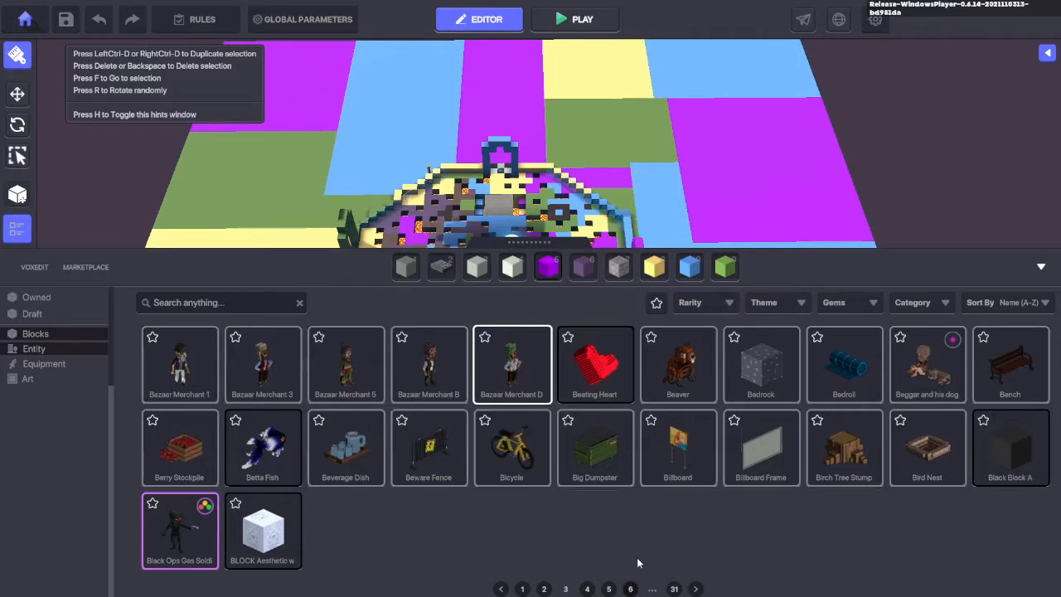
left_click(620, 588)
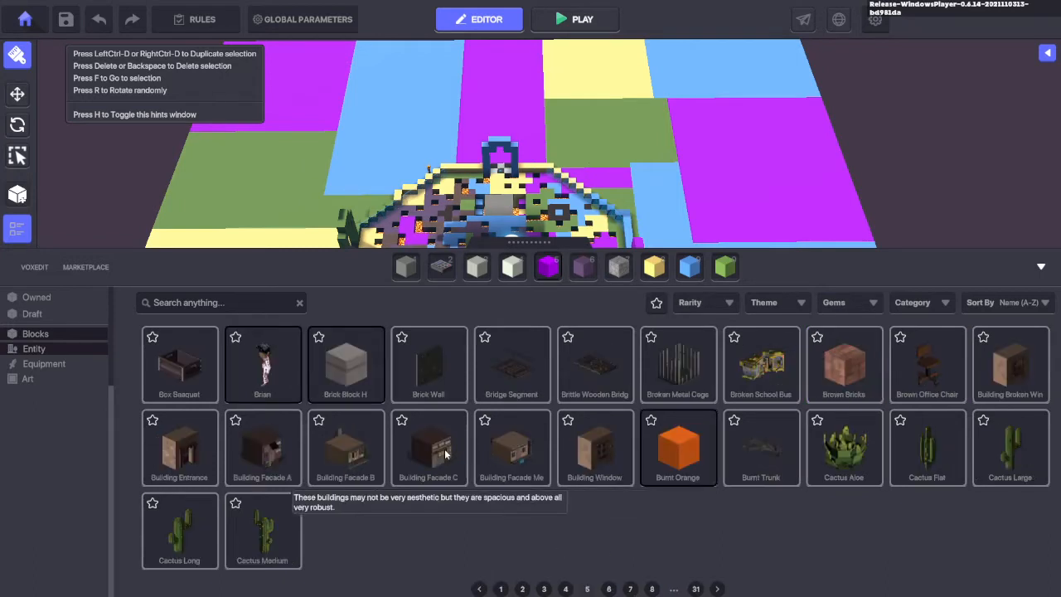
mouse_move(779, 41)
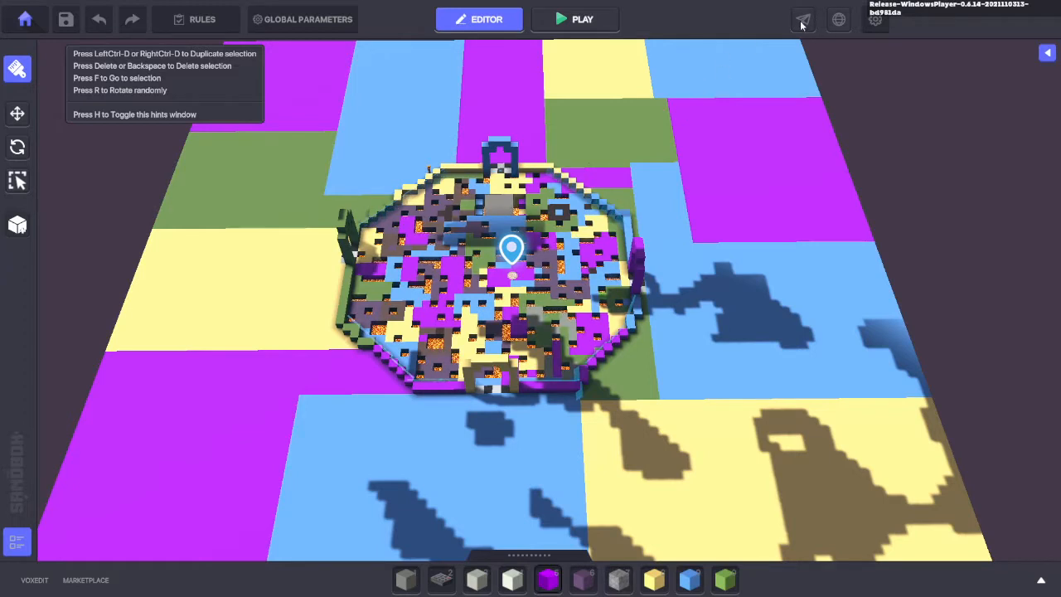
mouse_move(750, 207)
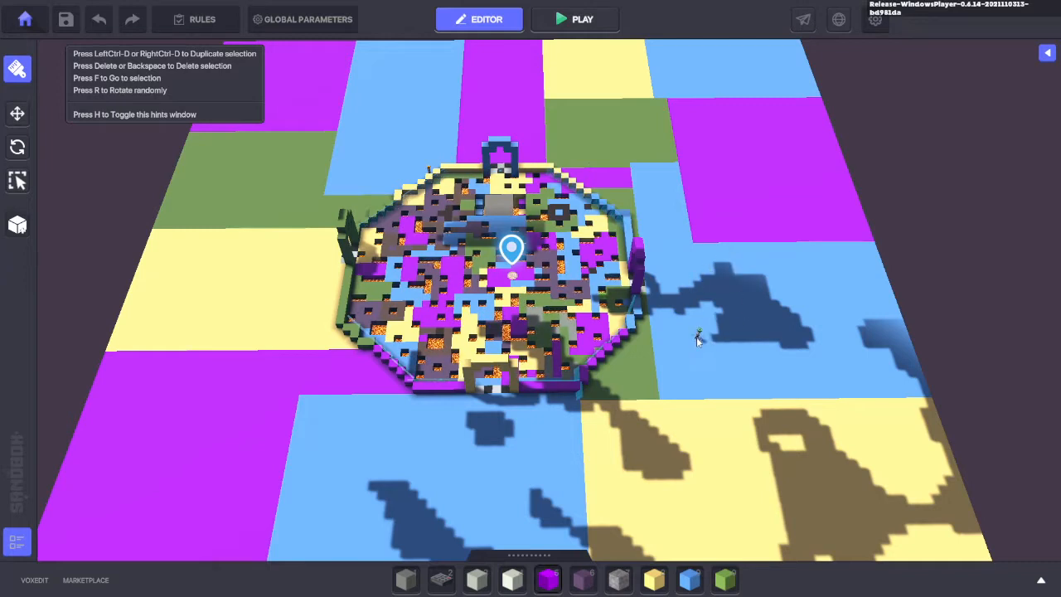
mouse_move(634, 394)
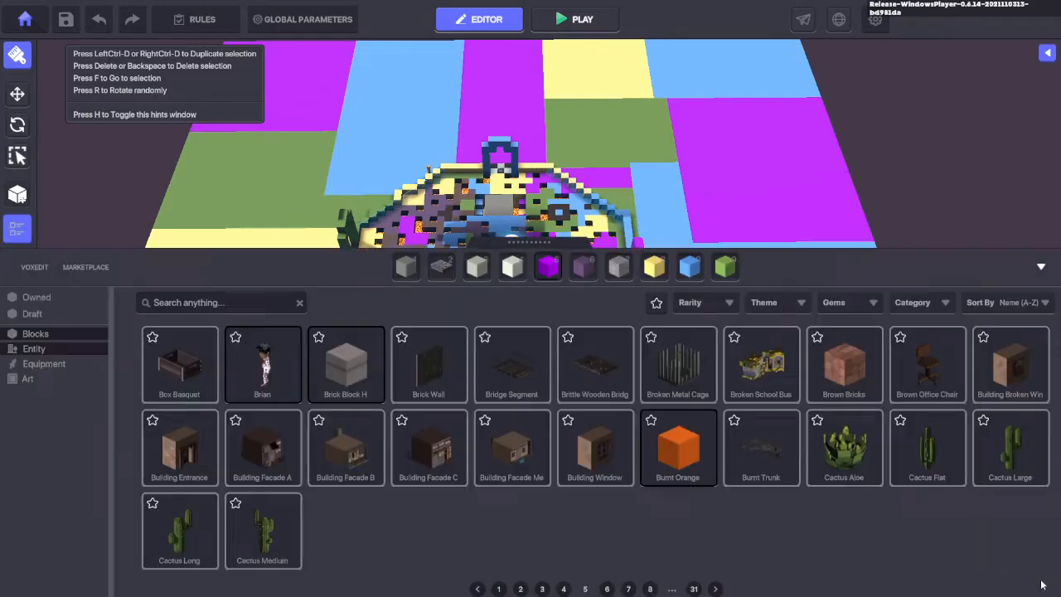
Step: Filter the asset library to Owned items and show page 2, with Larry Leprechaun
left_click(36, 297)
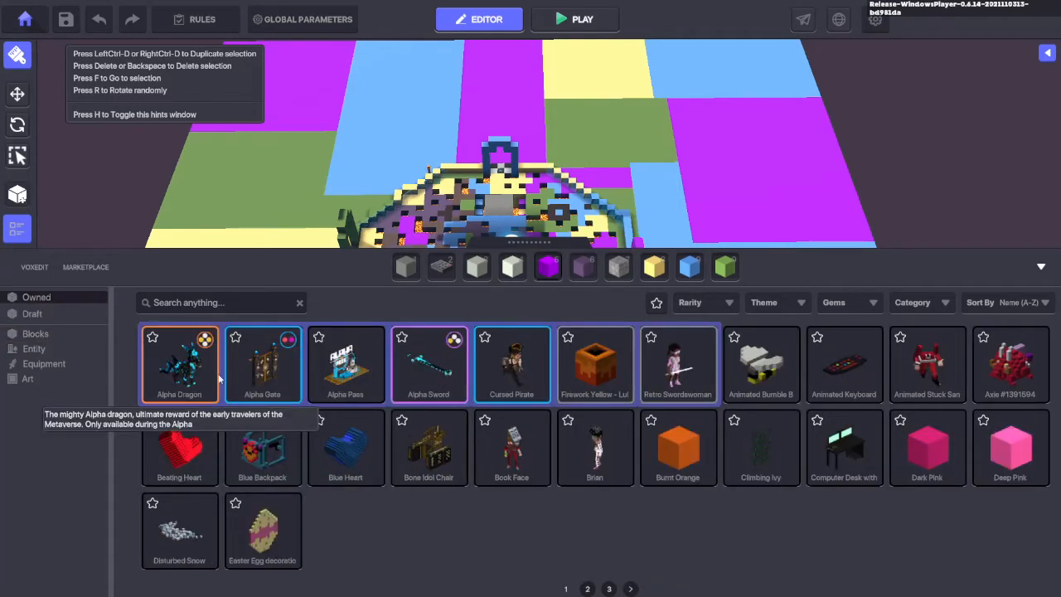
mouse_move(511, 448)
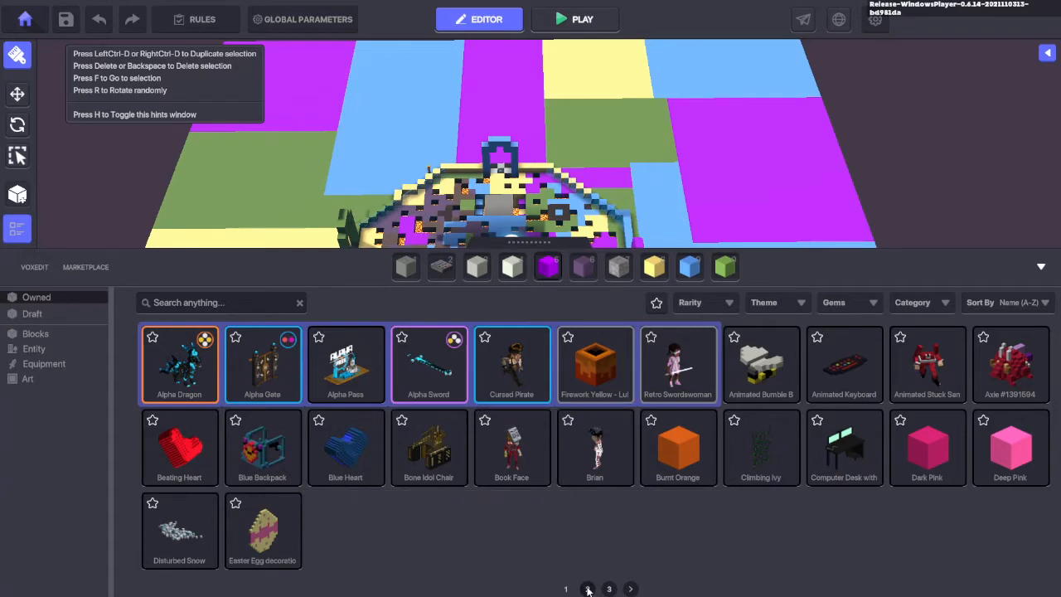
left_click(588, 589)
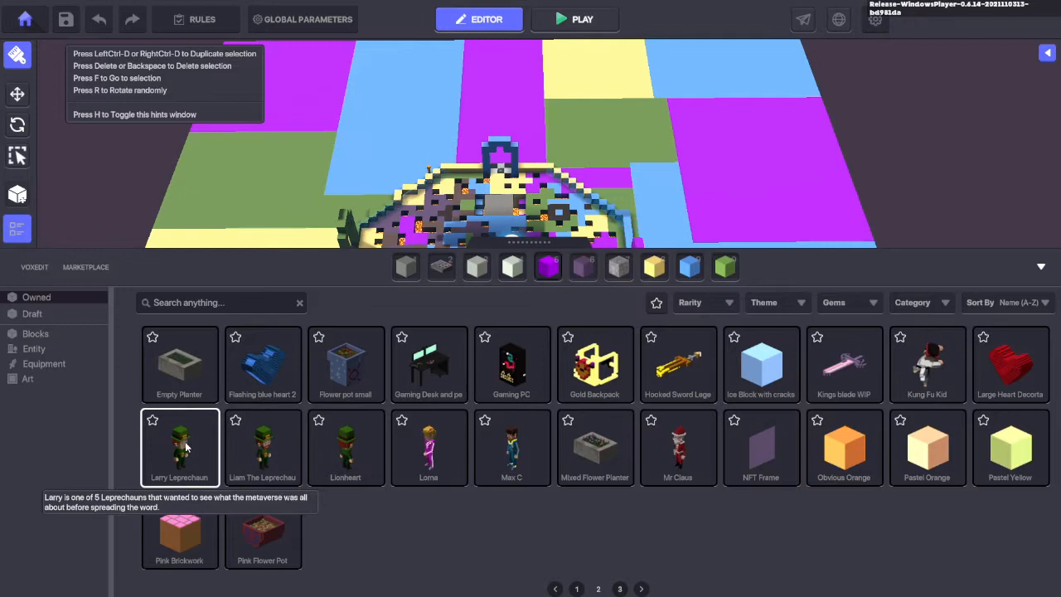
mouse_move(1034, 269)
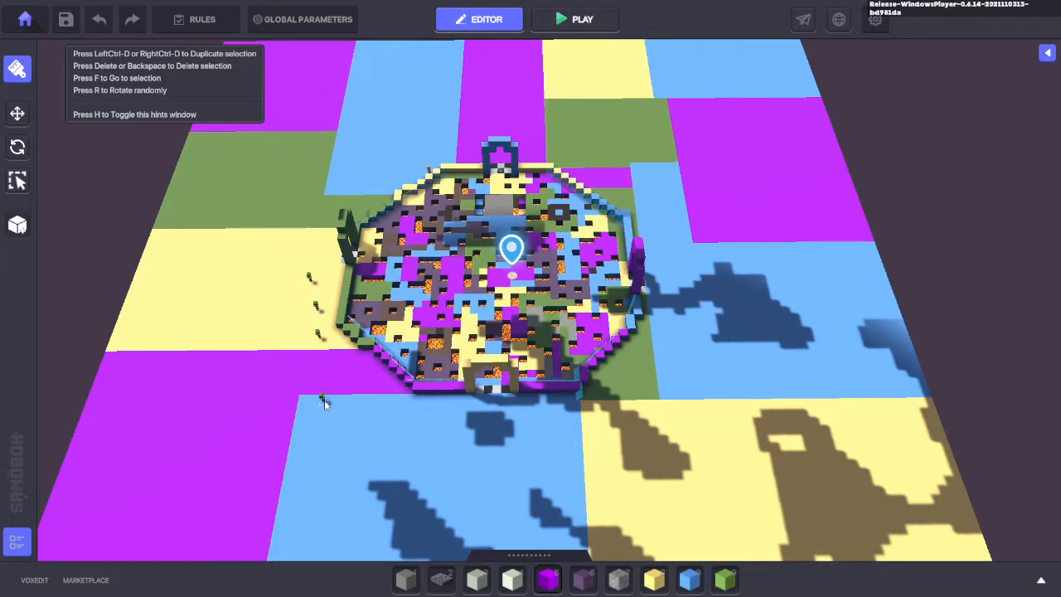
Step: Enter play mode and run the avatar along the arena's outer wall
left_click(575, 19)
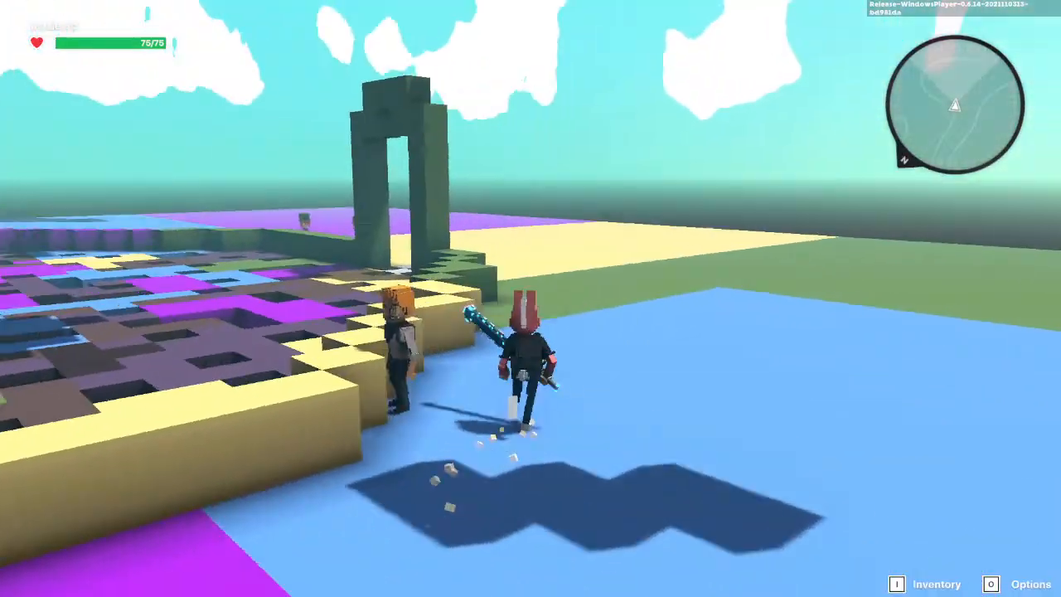
mouse_move(530, 299)
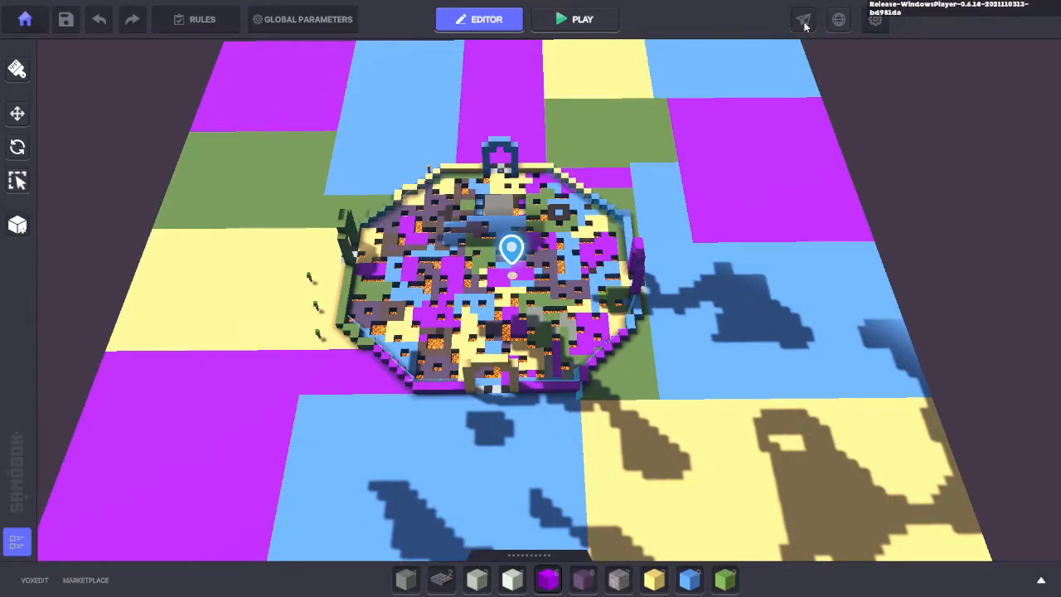
Step: Submit the share form with name 'Ball' and description 'Get the Ball to the correct goal'
left_click(802, 19)
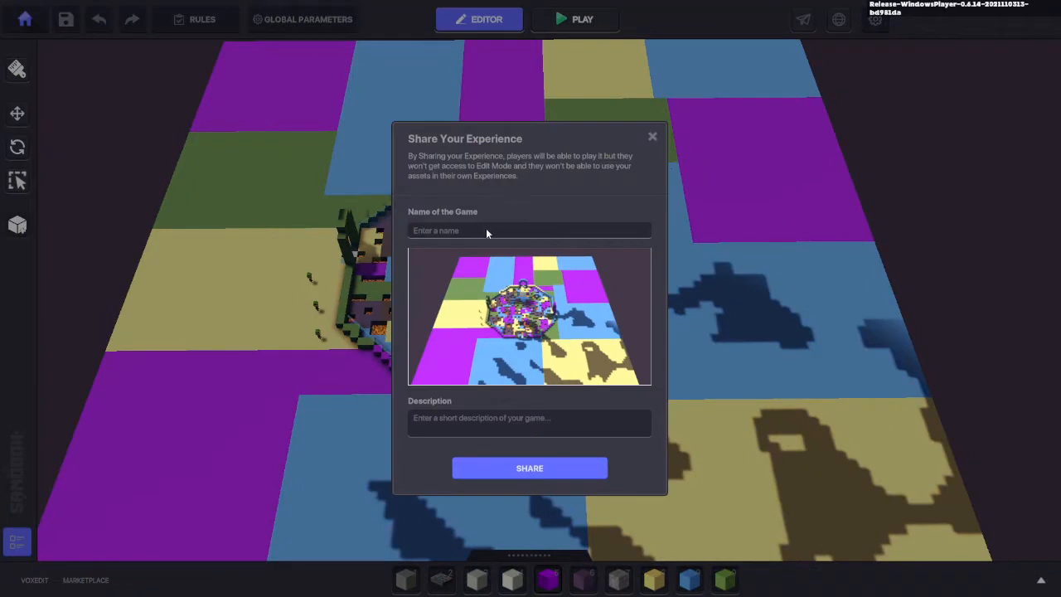
mouse_move(514, 208)
type("Pit ")
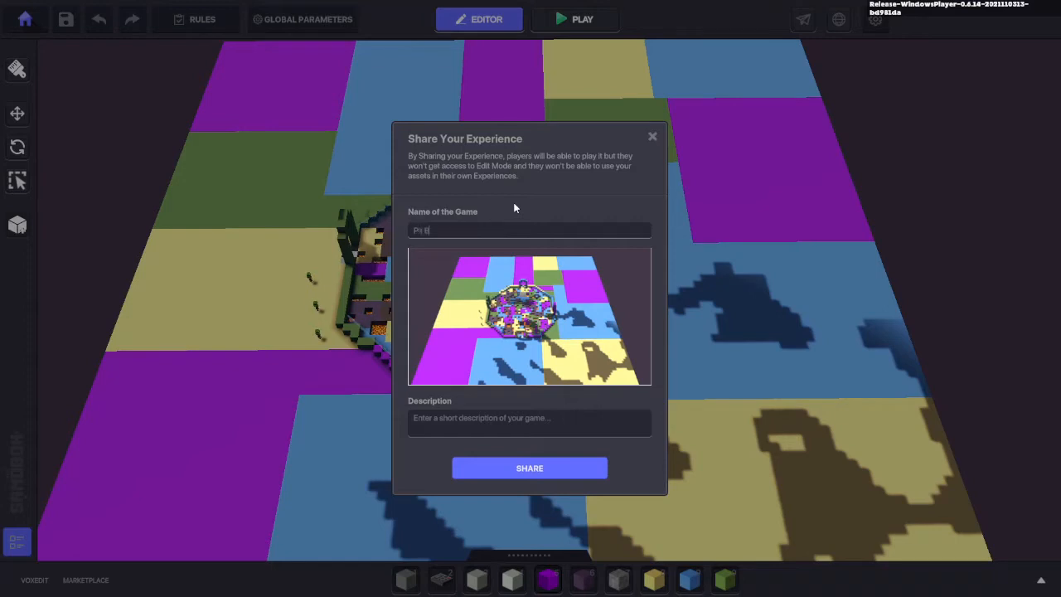
type("Ball")
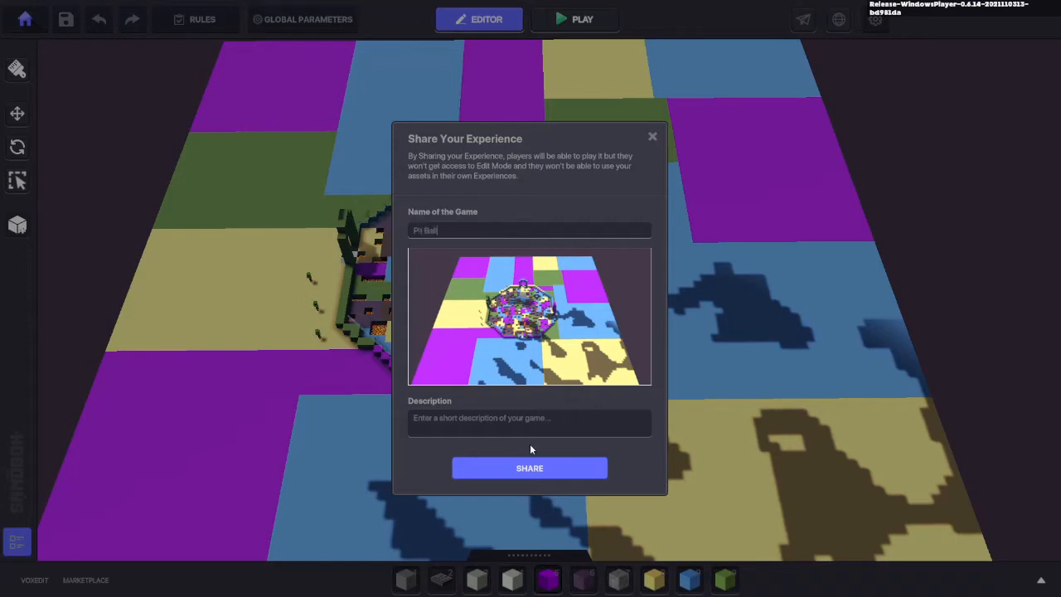
mouse_move(556, 427)
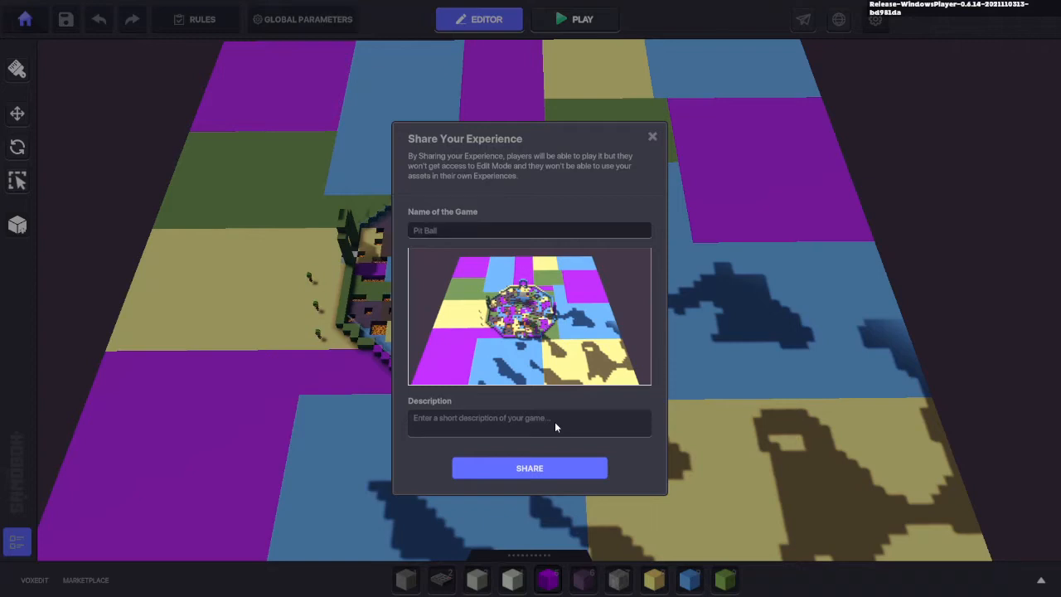
type("Get t")
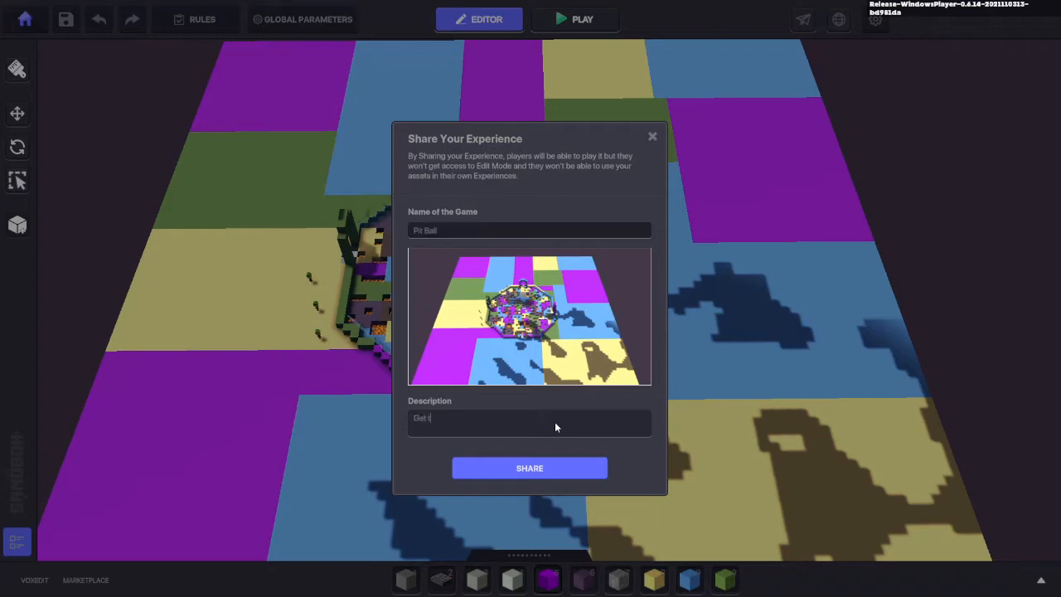
type("he B")
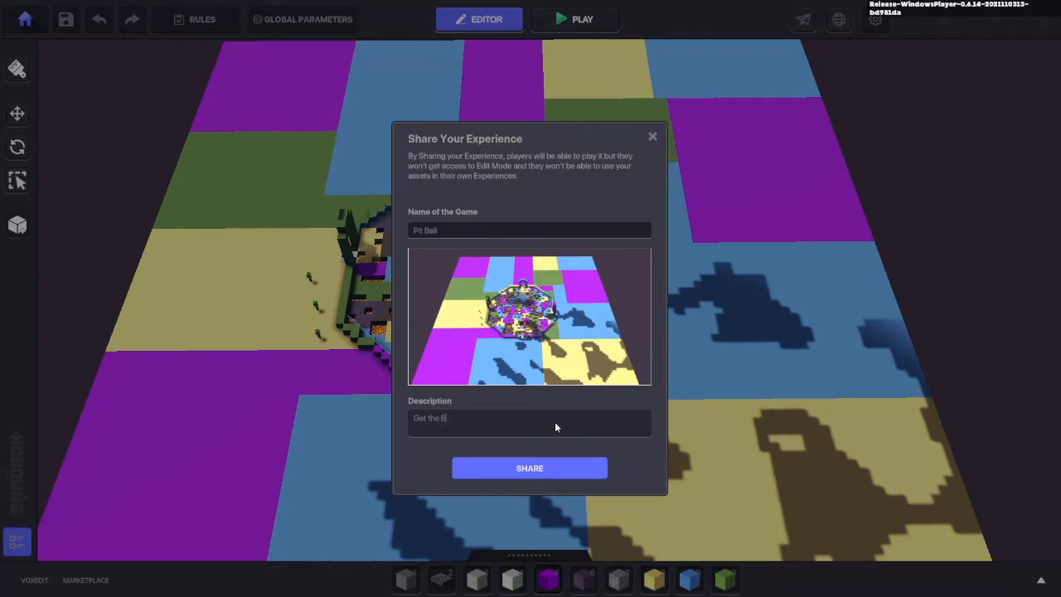
type("all to the")
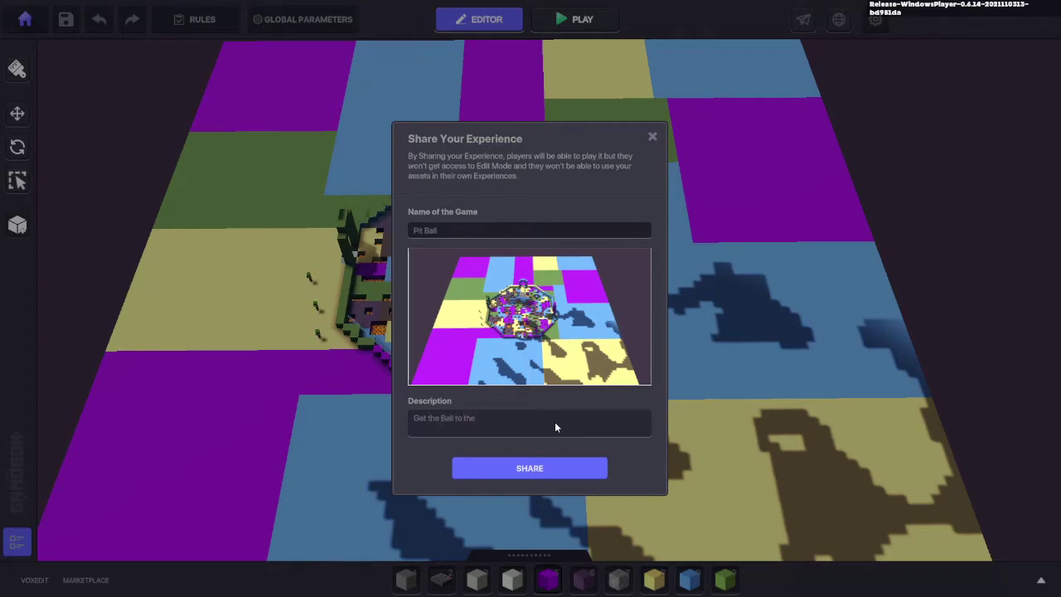
type("correct p")
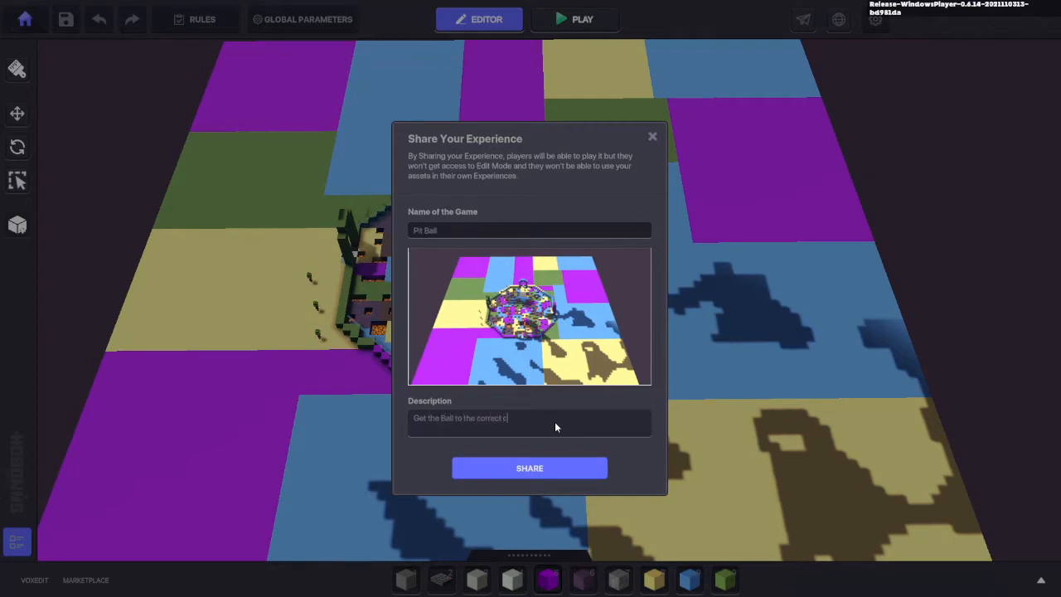
type("goal")
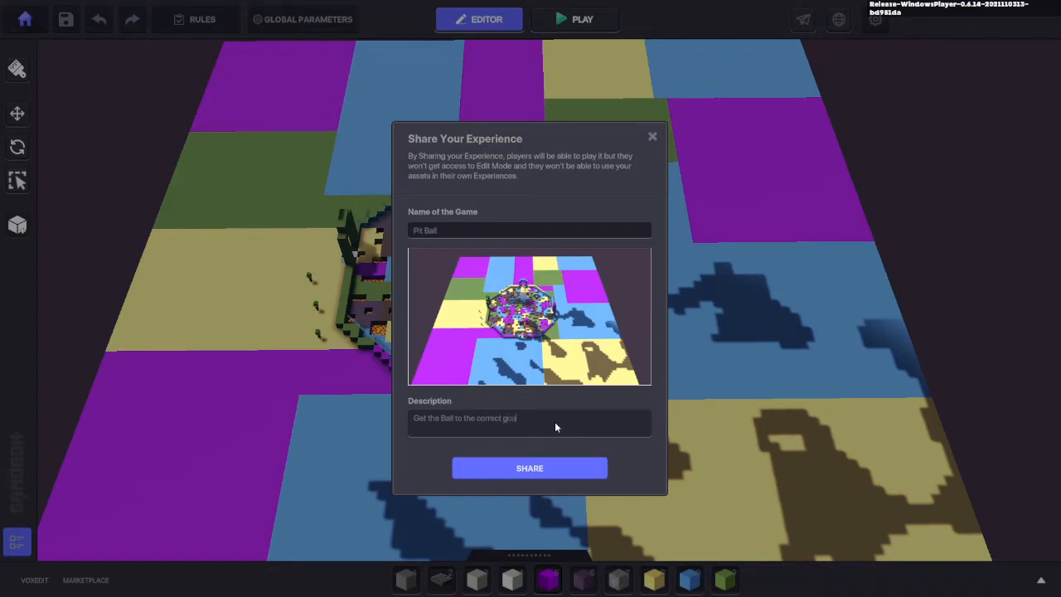
mouse_move(530, 467)
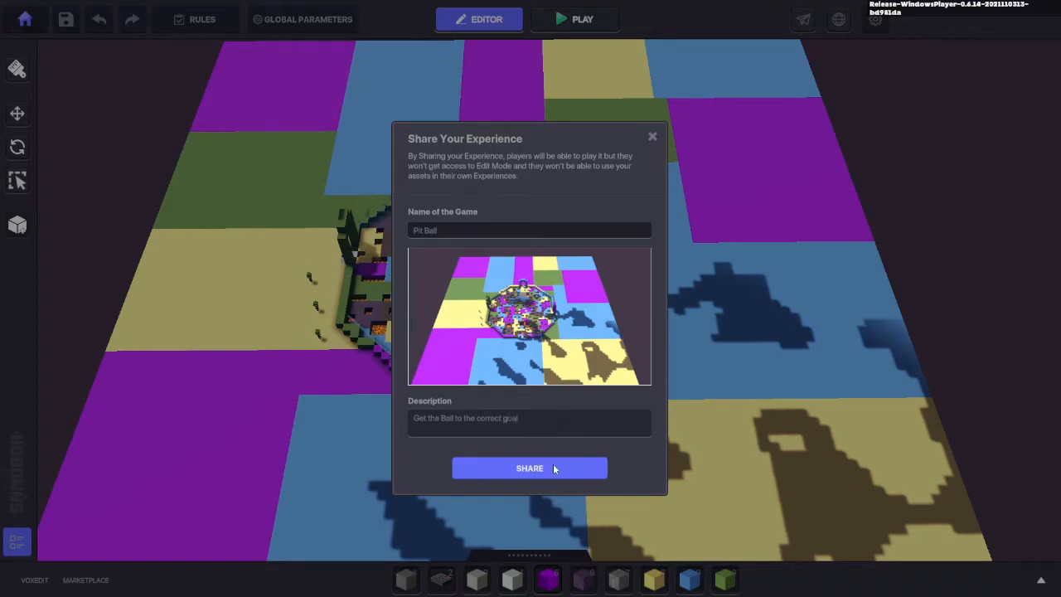
left_click(528, 468)
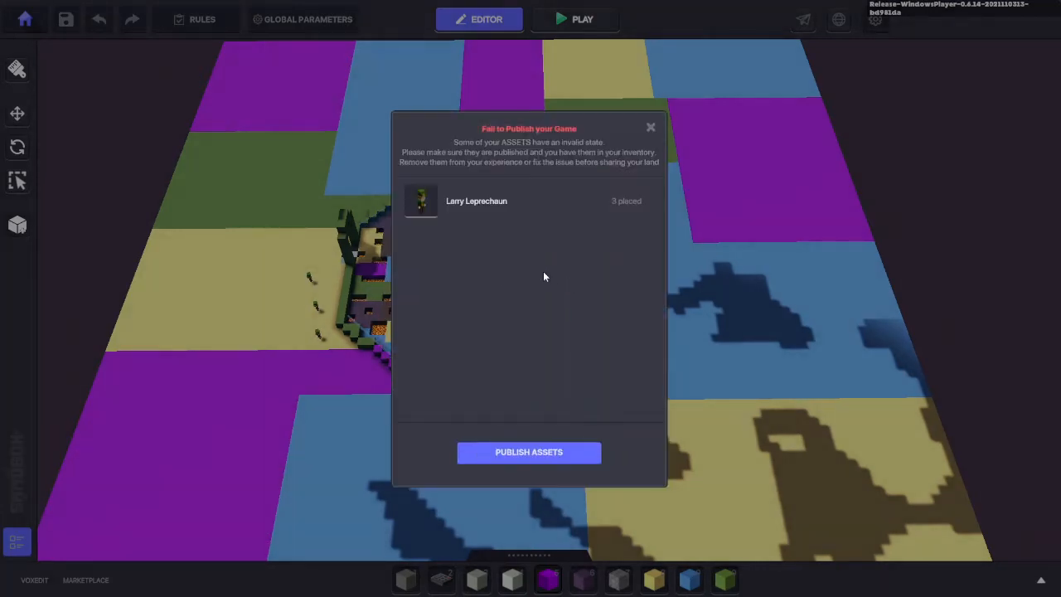
mouse_move(522, 171)
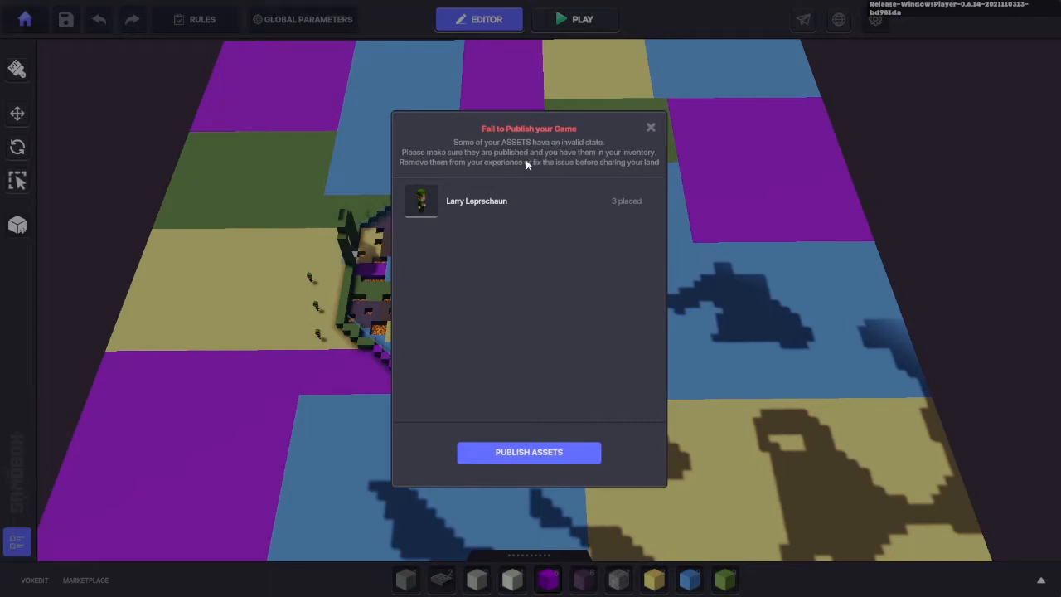
mouse_move(589, 153)
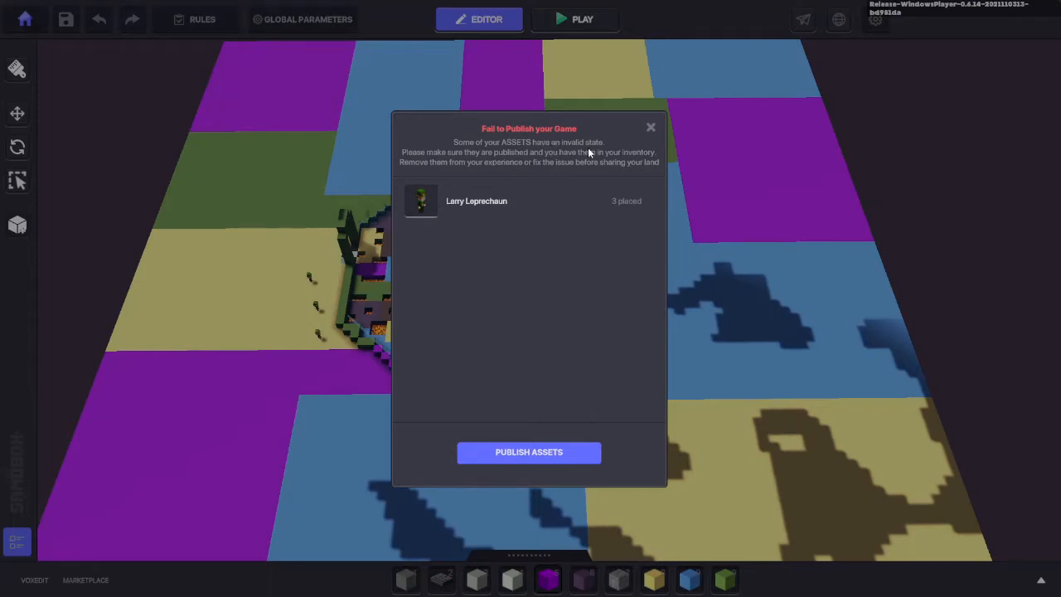
mouse_move(510, 167)
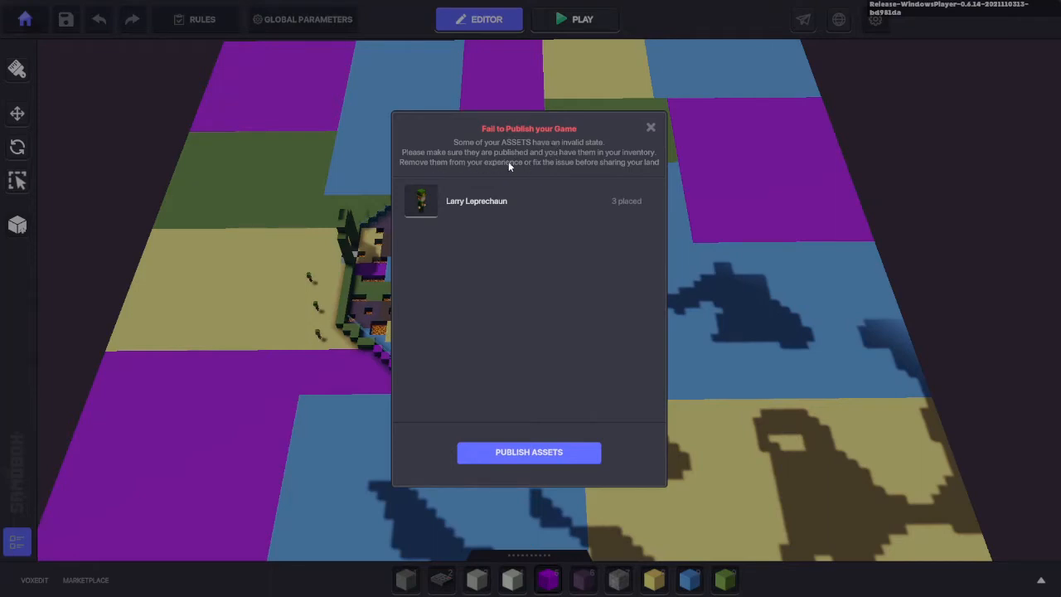
mouse_move(530, 176)
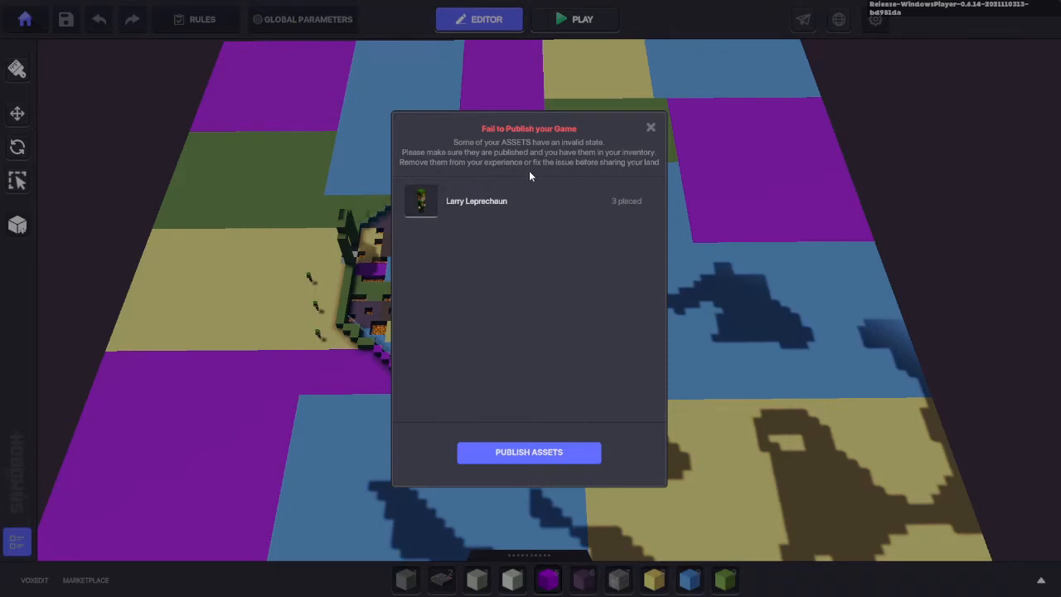
mouse_move(509, 176)
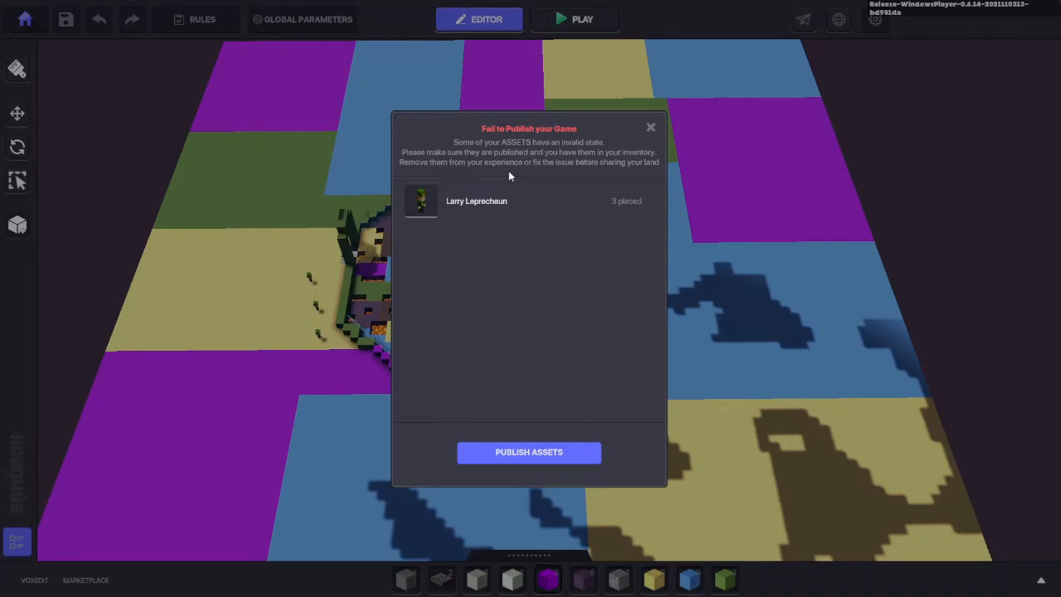
mouse_move(624, 174)
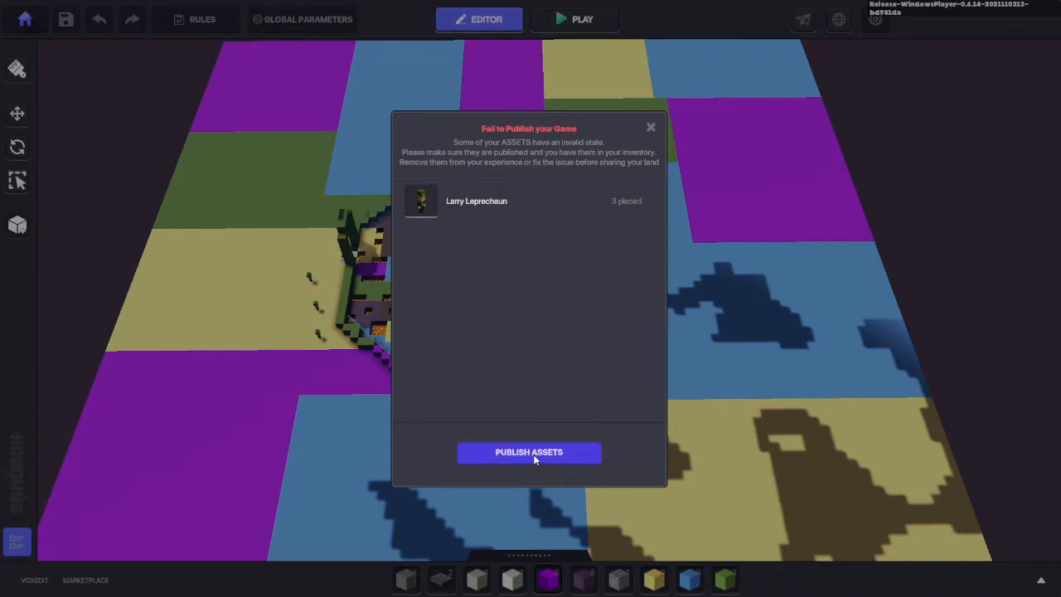
mouse_move(507, 425)
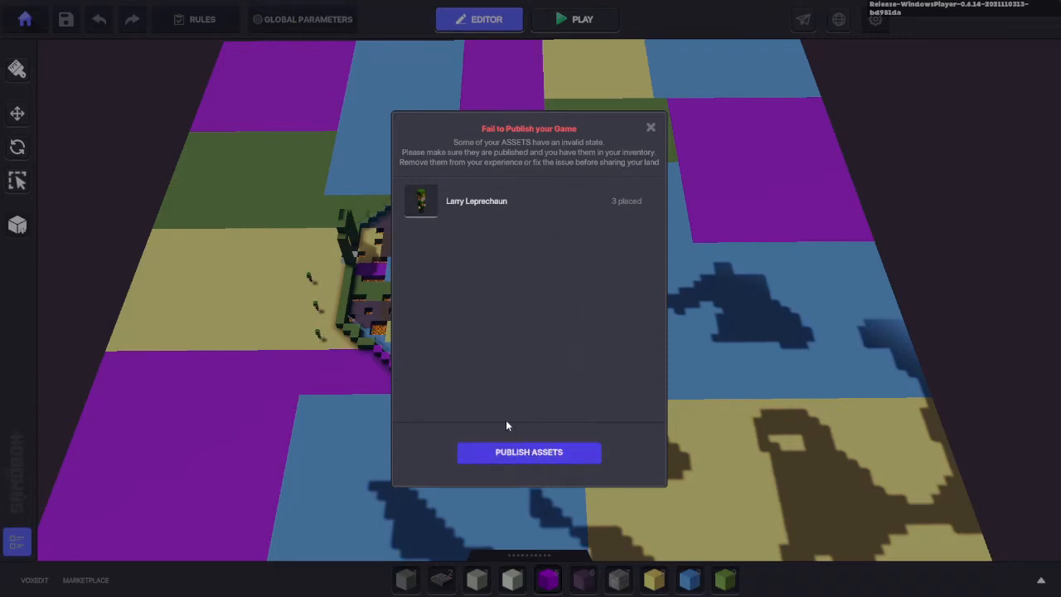
mouse_move(578, 433)
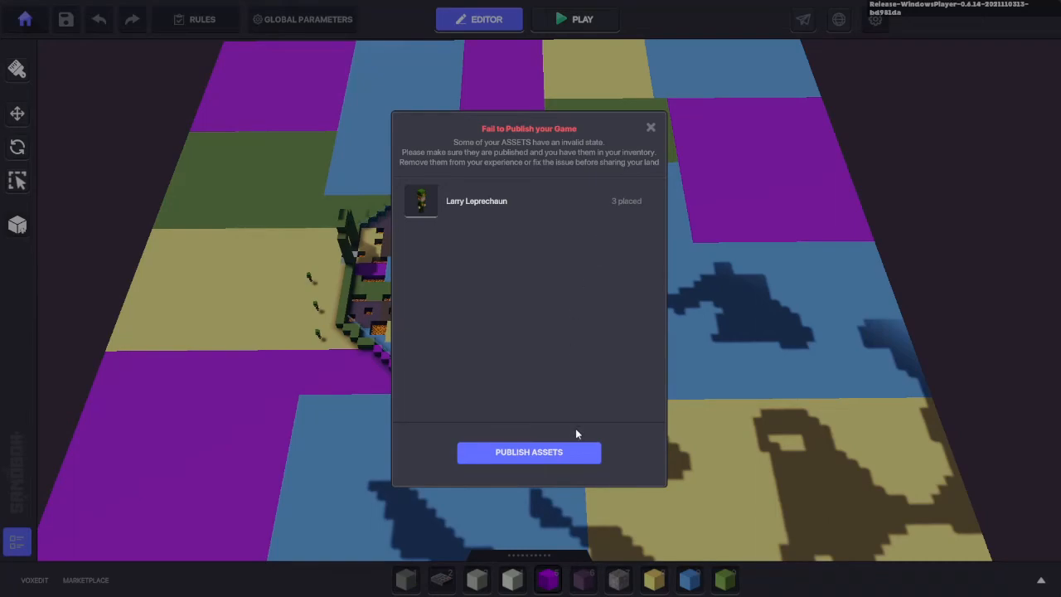
Step: Go publish the unpublished Larry Leprechaun assets that block sharing
left_click(11, 589)
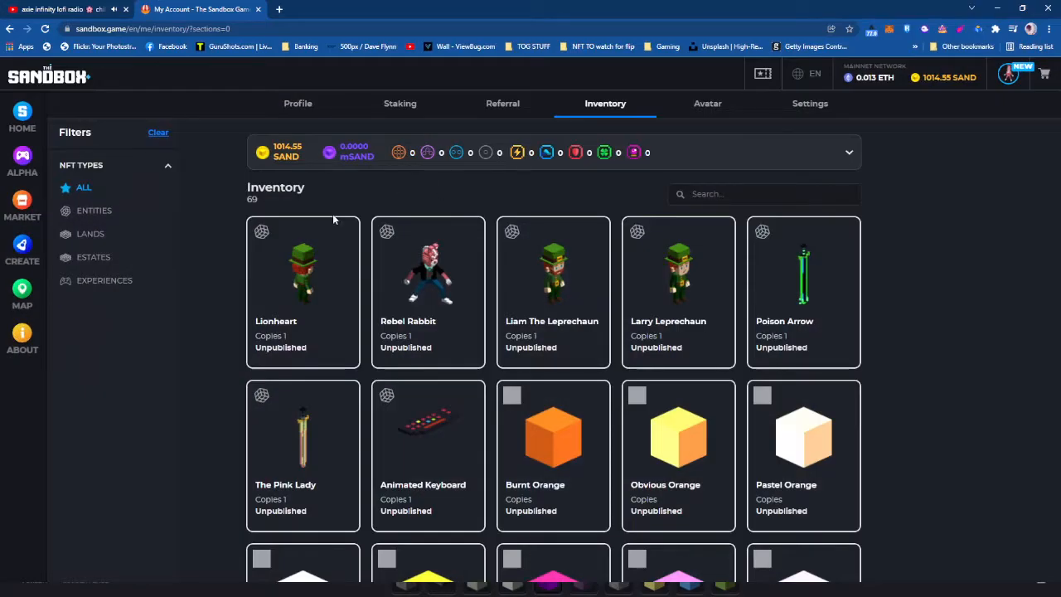
mouse_move(344, 301)
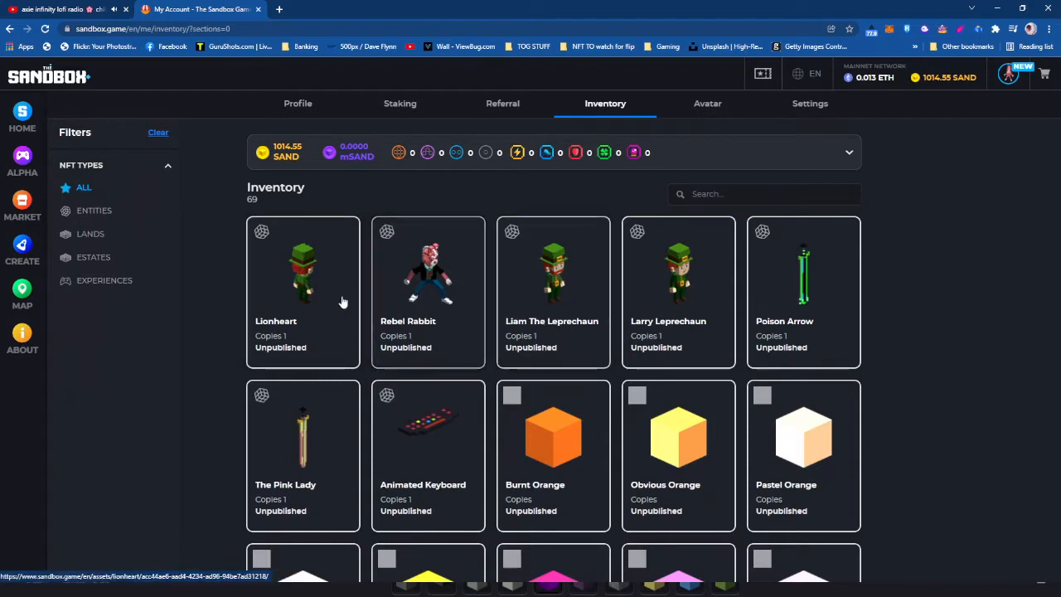
mouse_move(304, 304)
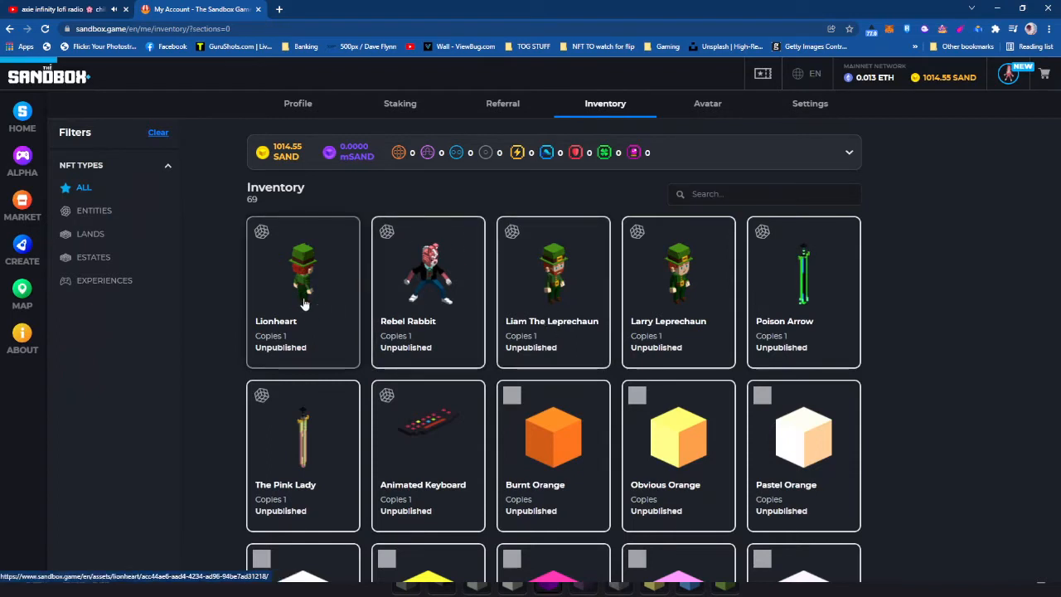
Step: Open the Lionheart asset page, scroll its details and rotate its 3D preview
left_click(302, 273)
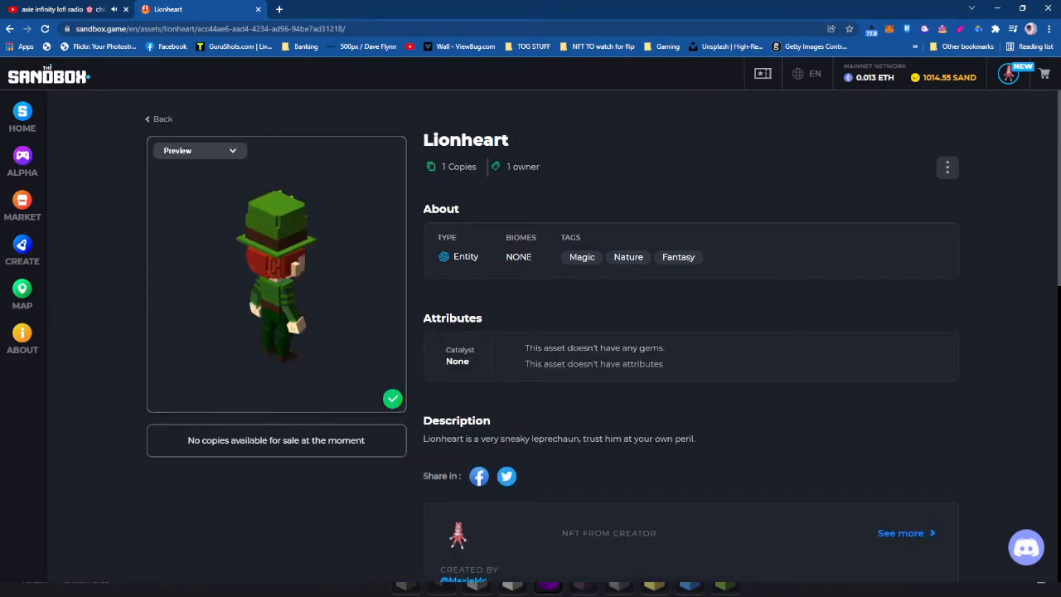
scroll("down", 3)
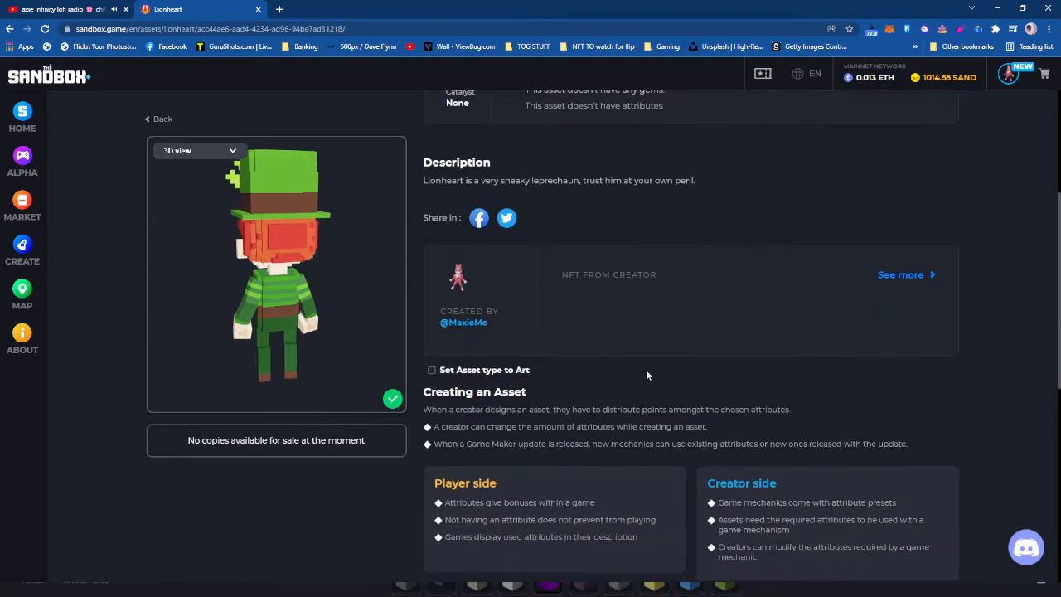
scroll("up", 3)
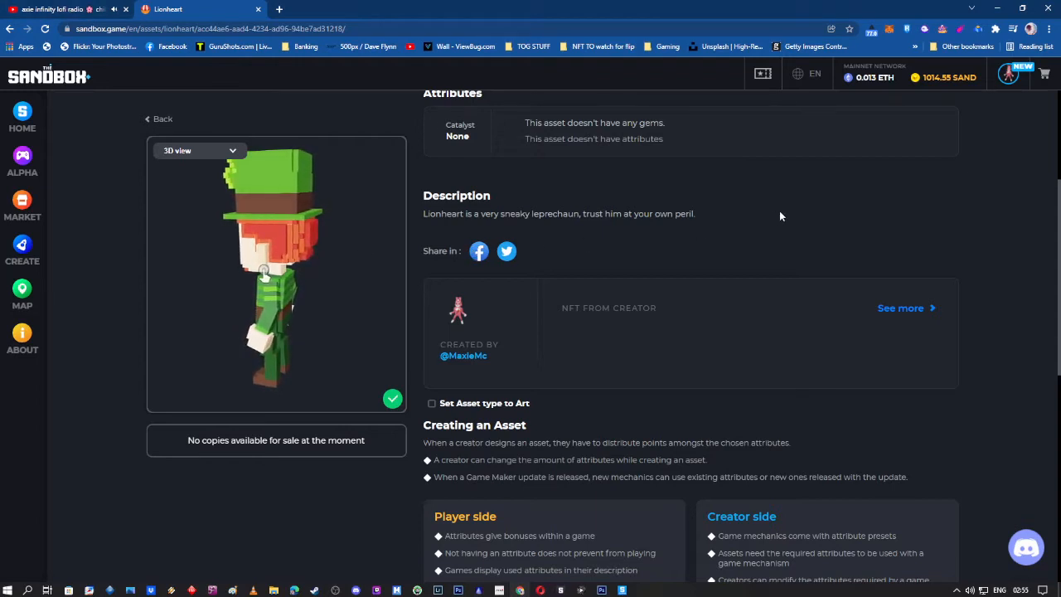
left_click_drag(265, 274, 332, 285)
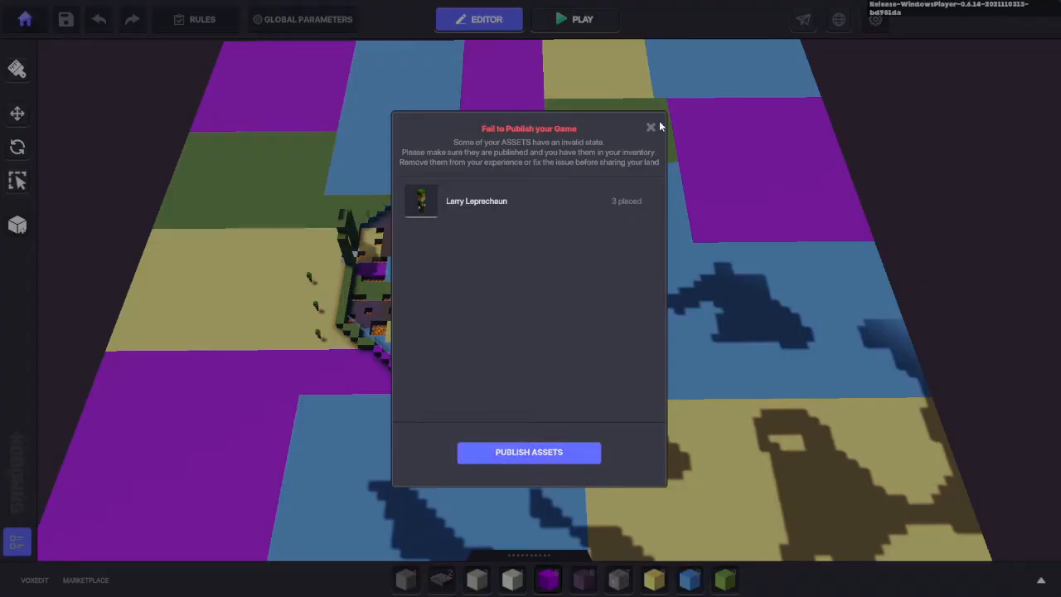
Step: Dismiss the failure notice, collapse the Properties panel, and reopen the Share form
left_click(652, 127)
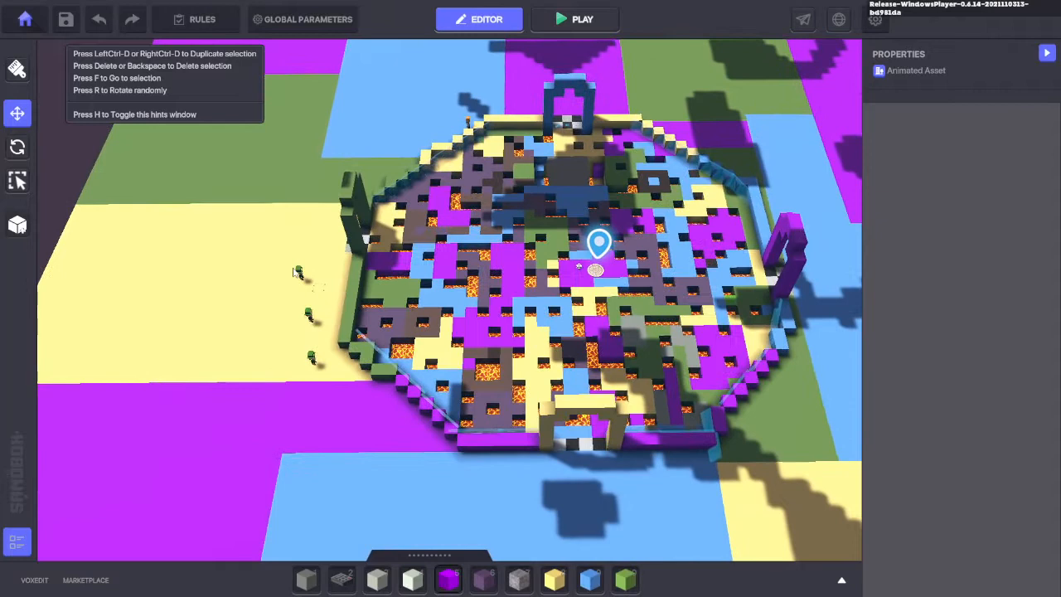
left_click(300, 274)
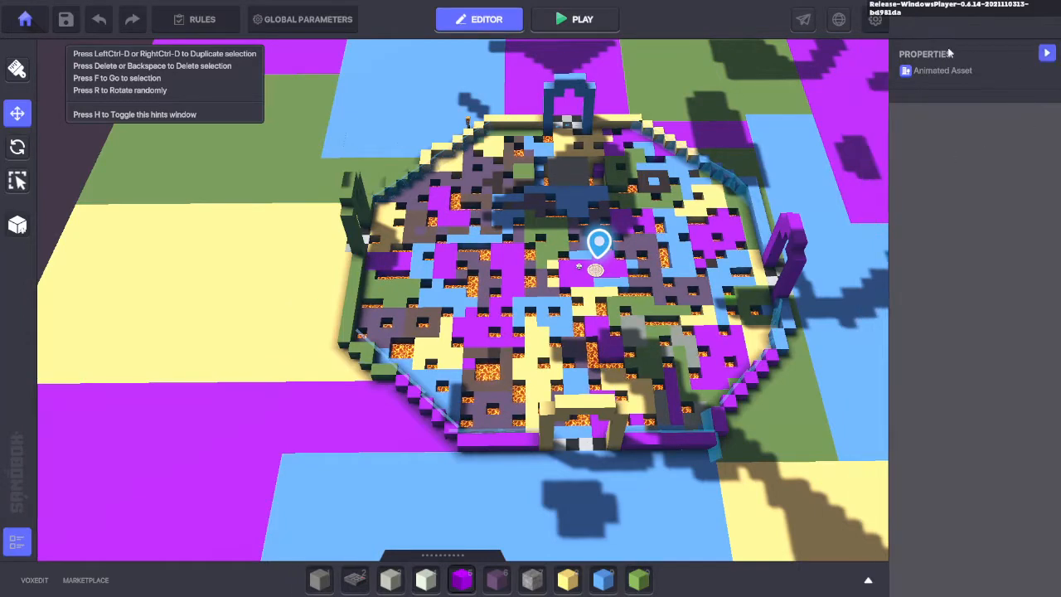
left_click(1046, 53)
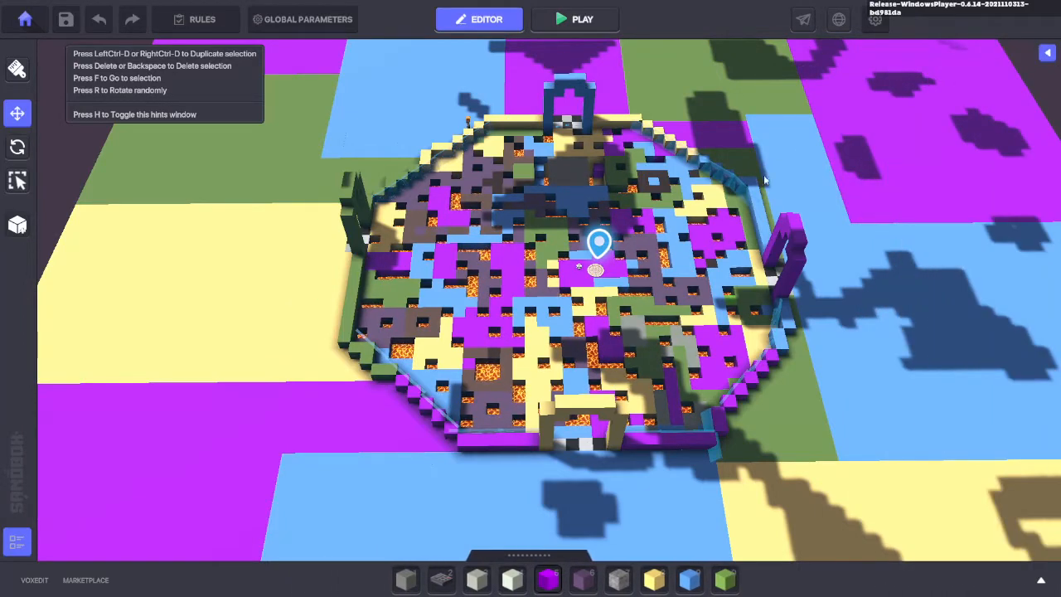
left_click(802, 19)
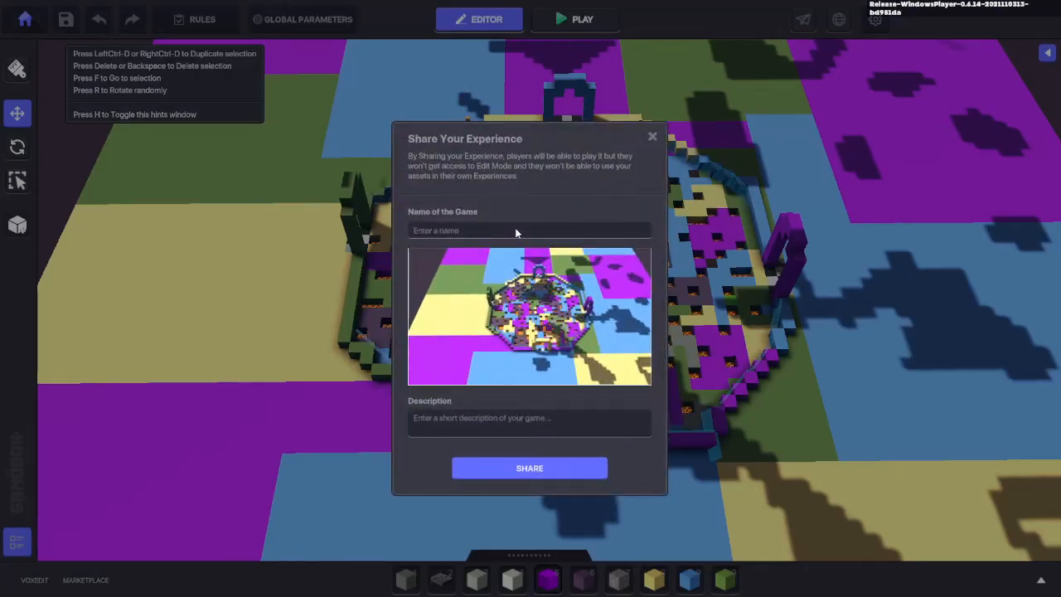
Step: Submit name 'Pit Ball' and description 'Get the ball to the correct goal'
type("P")
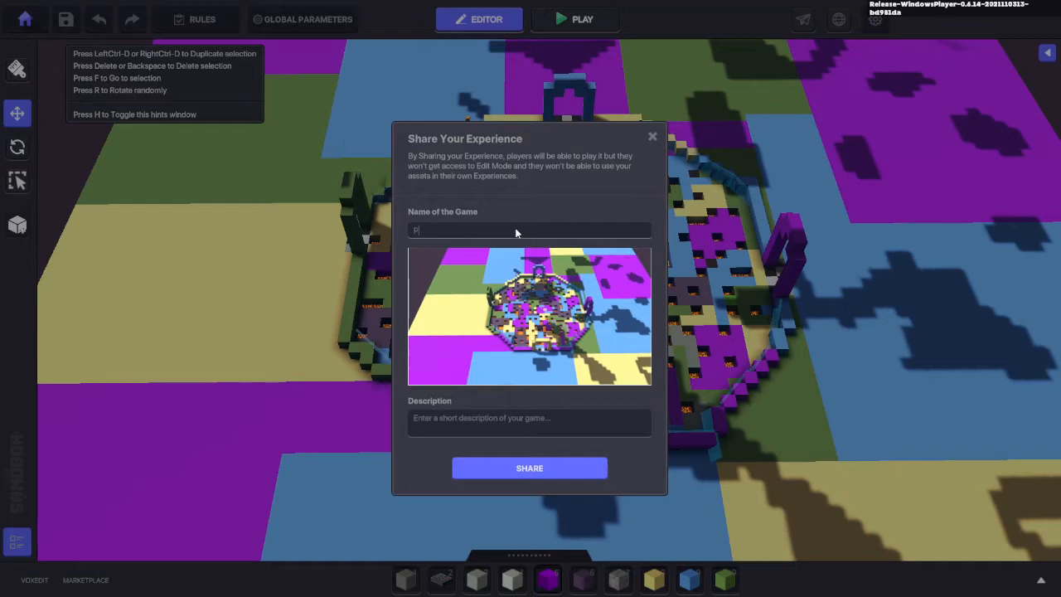
type("it Ball")
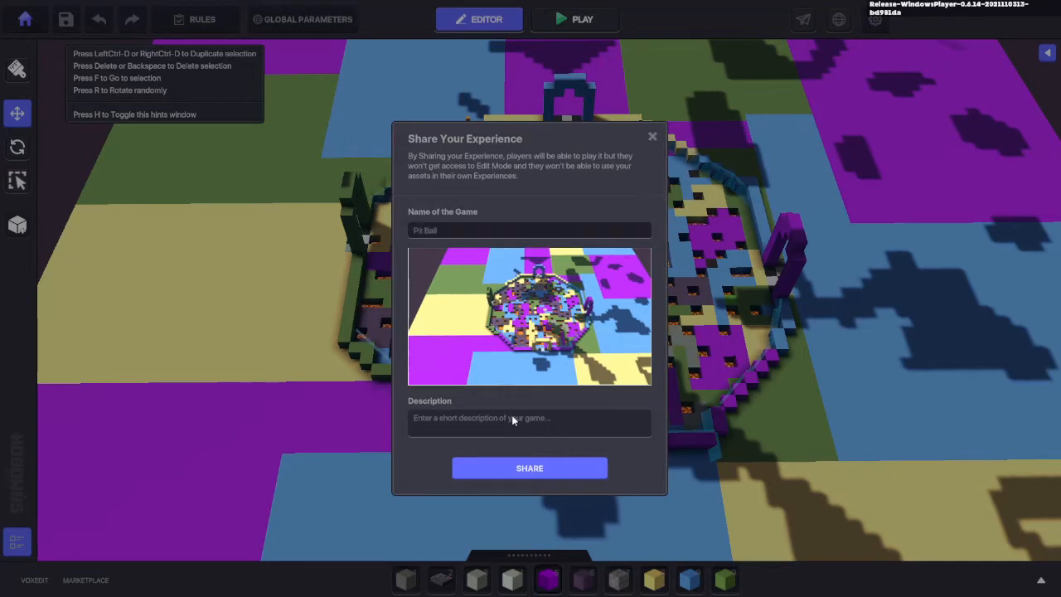
type("Gre")
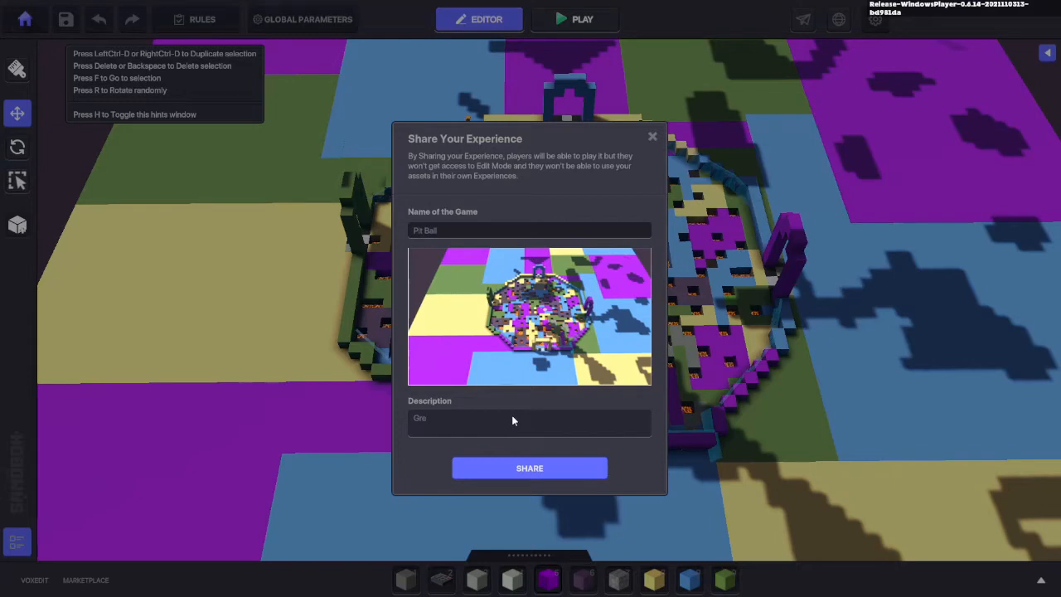
type("Get the ball to")
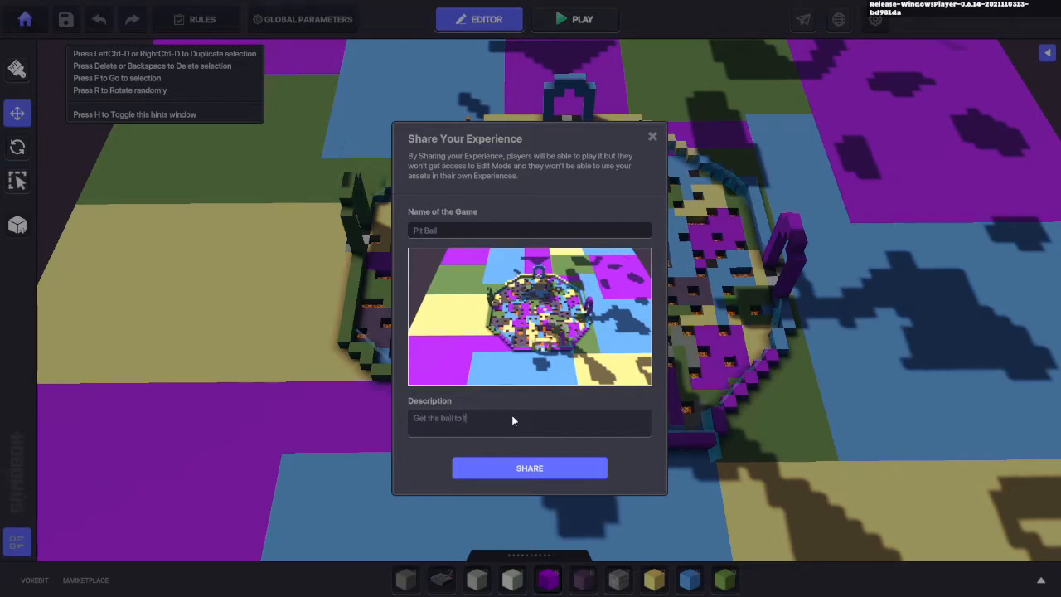
type("the correct g")
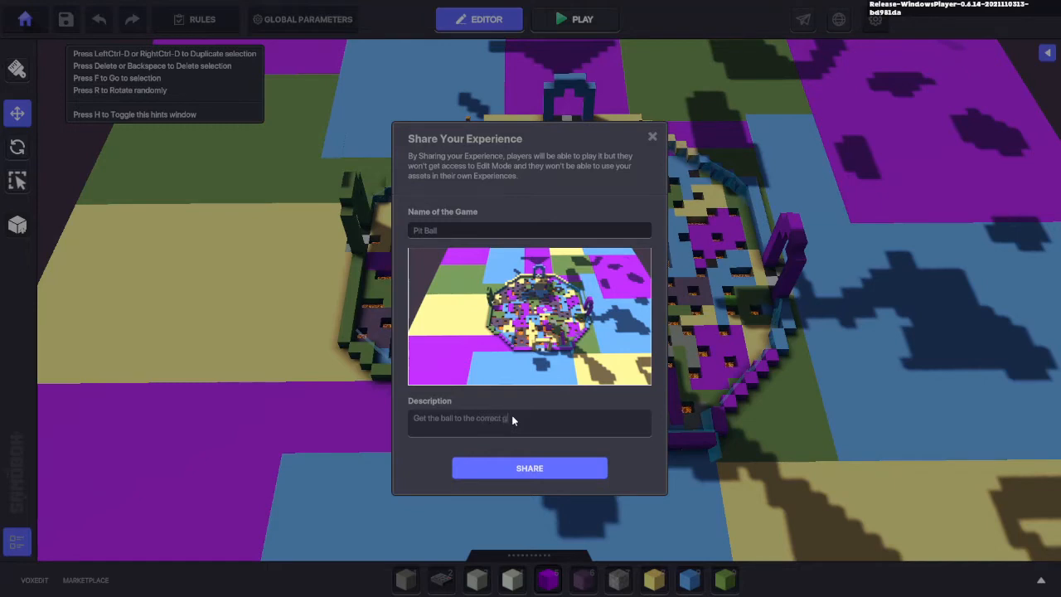
type("al")
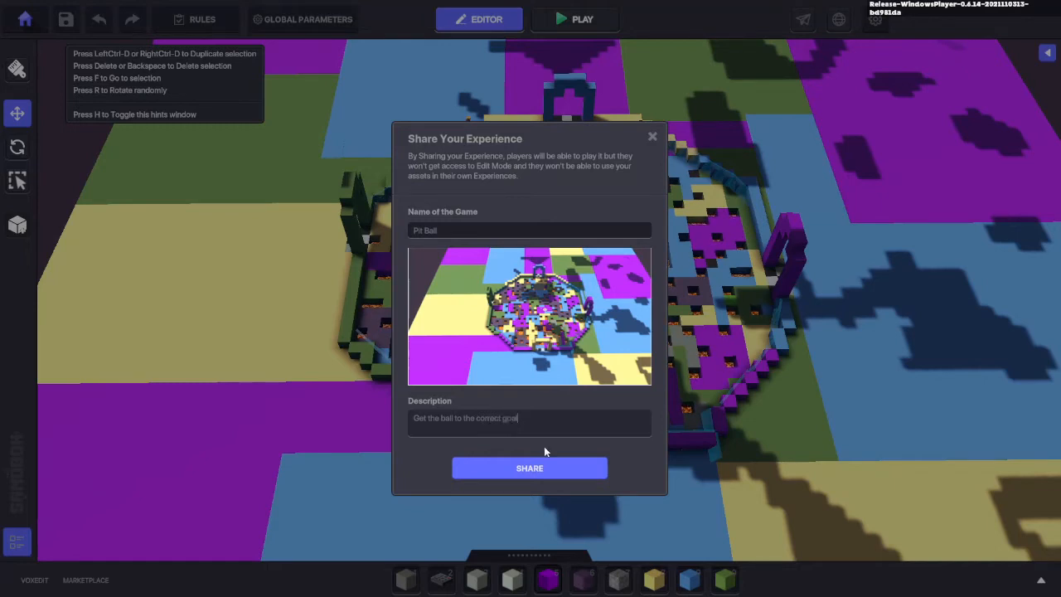
left_click(530, 468)
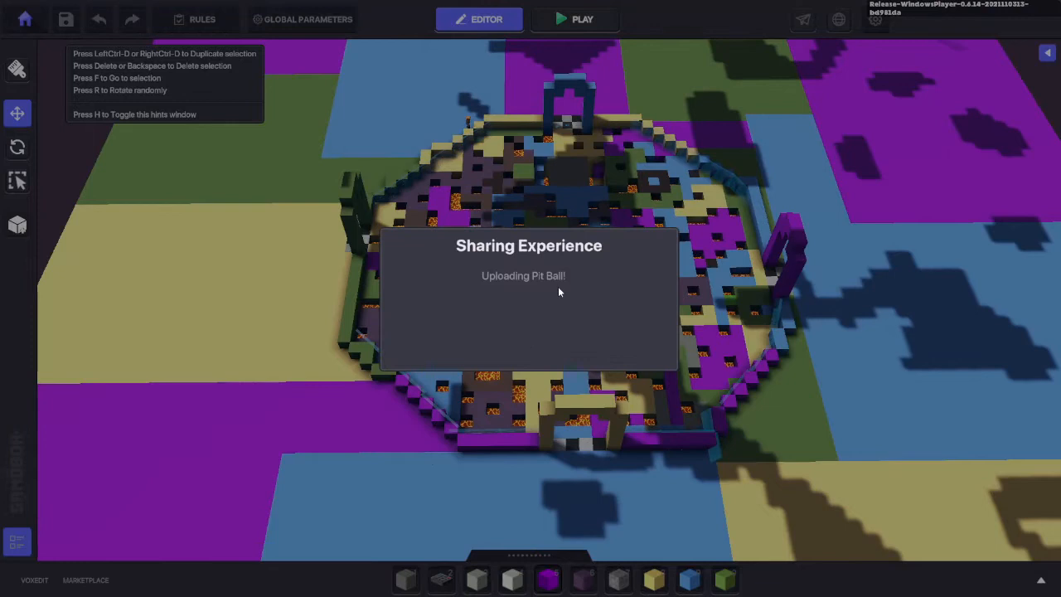
mouse_move(479, 269)
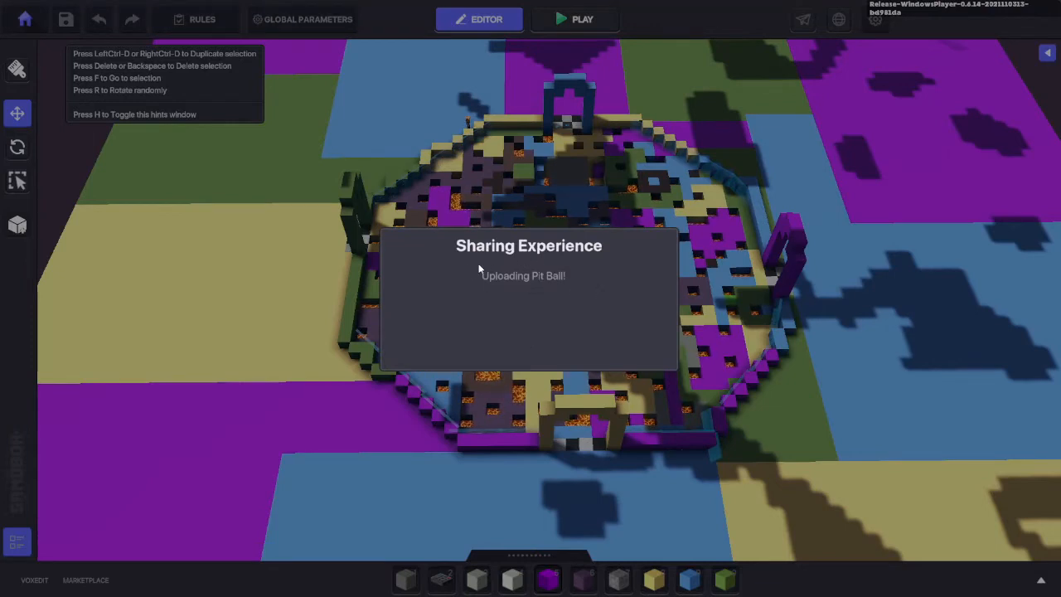
mouse_move(507, 264)
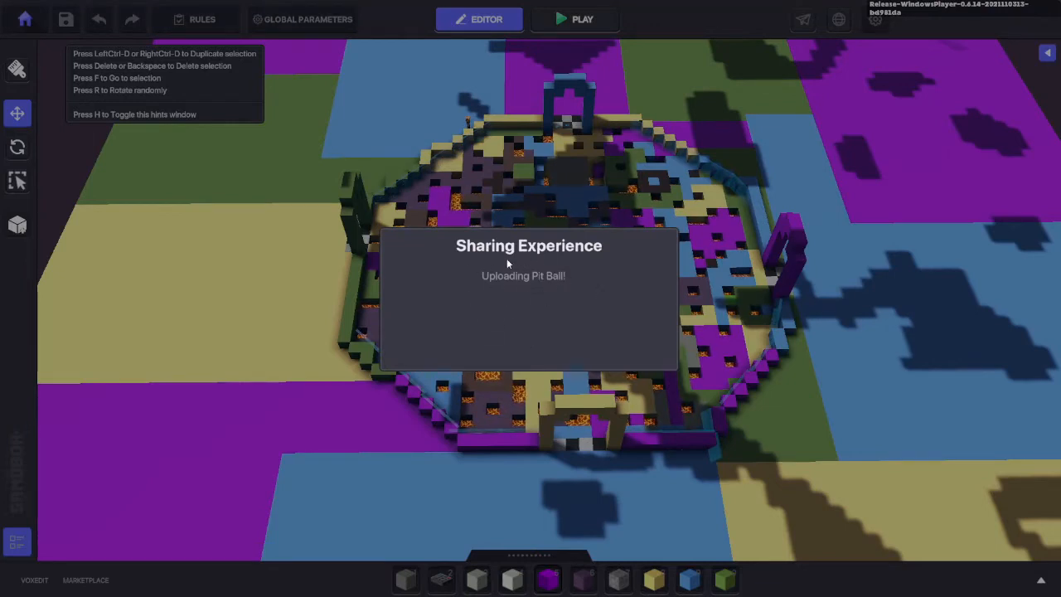
mouse_move(585, 285)
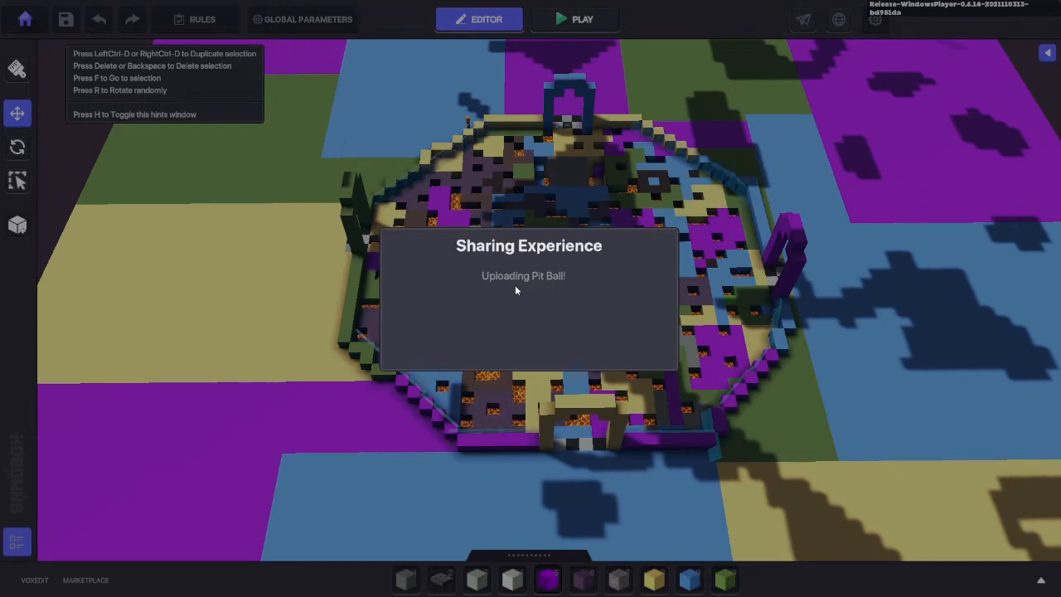
mouse_move(530, 295)
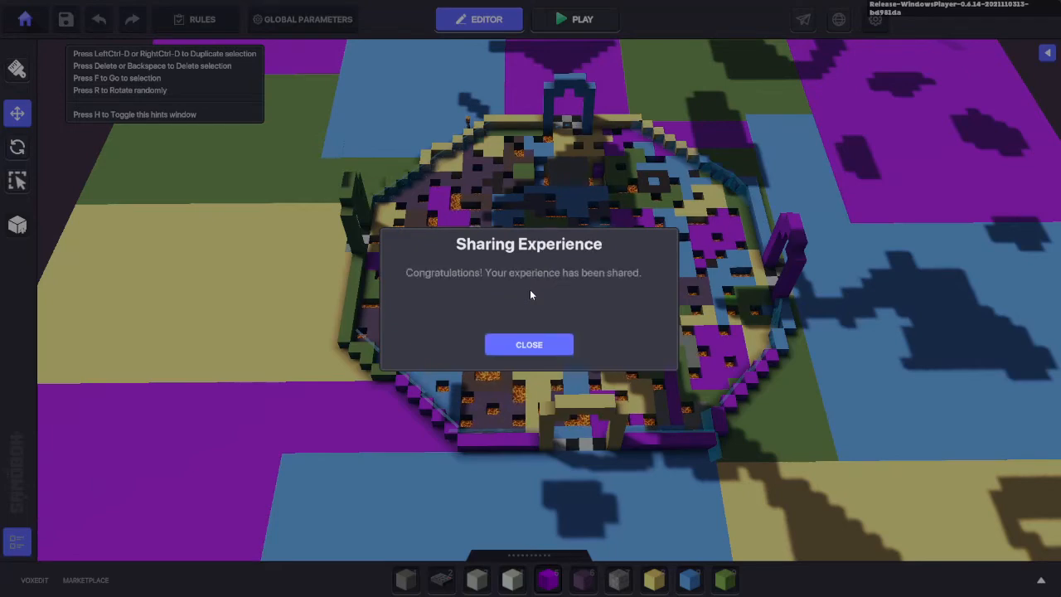
mouse_move(557, 293)
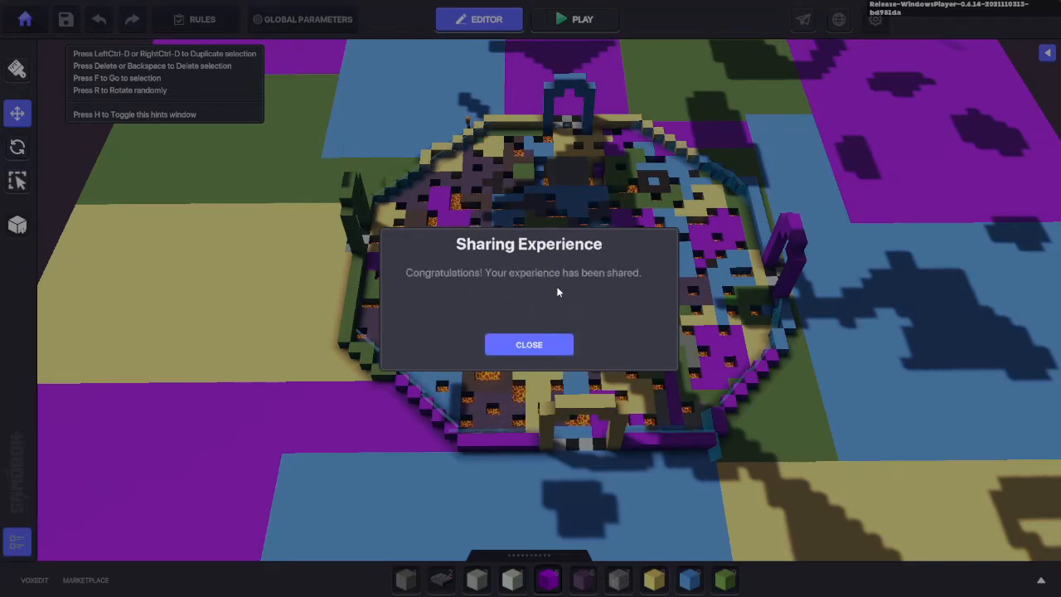
Step: Close the confirmation that Pit Ball was shared successfully
left_click(529, 344)
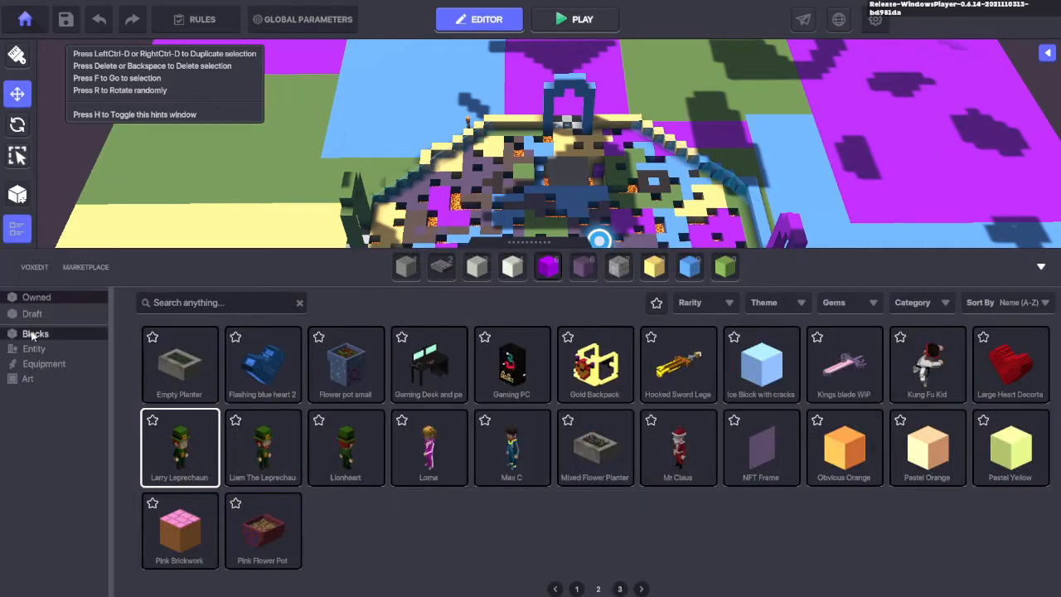
Step: Place Archeologist Mary and, from the next Entity page, Barbarian Scouts A and B; reopen sharing
left_click(34, 348)
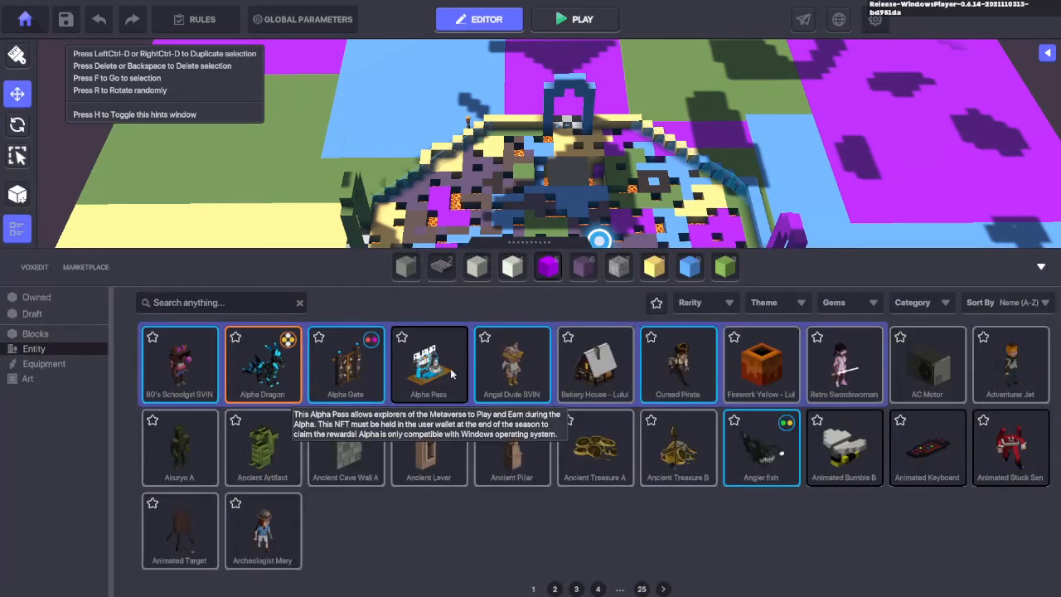
mouse_move(671, 374)
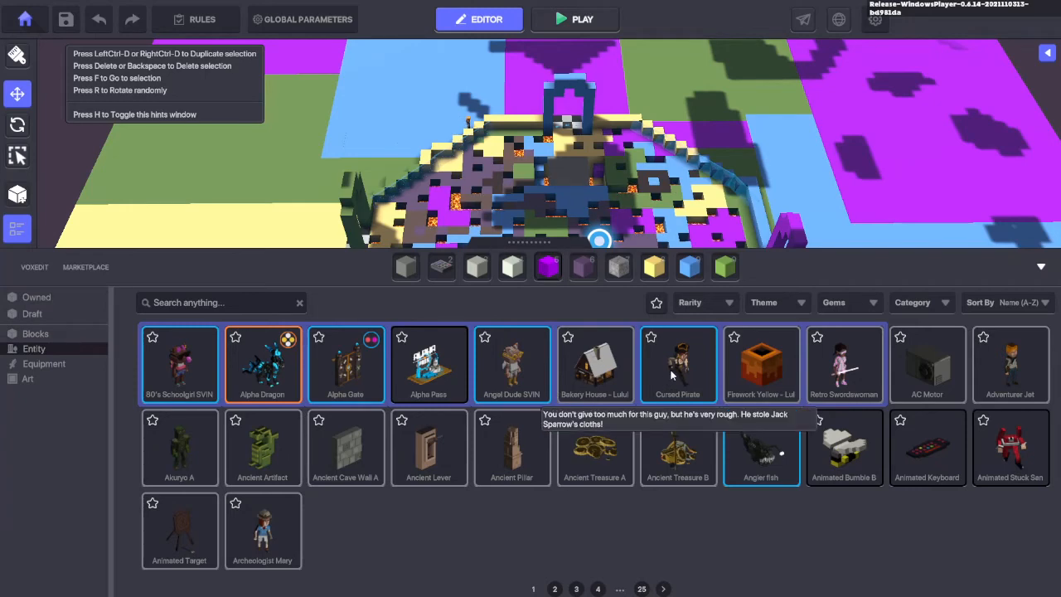
mouse_move(1021, 369)
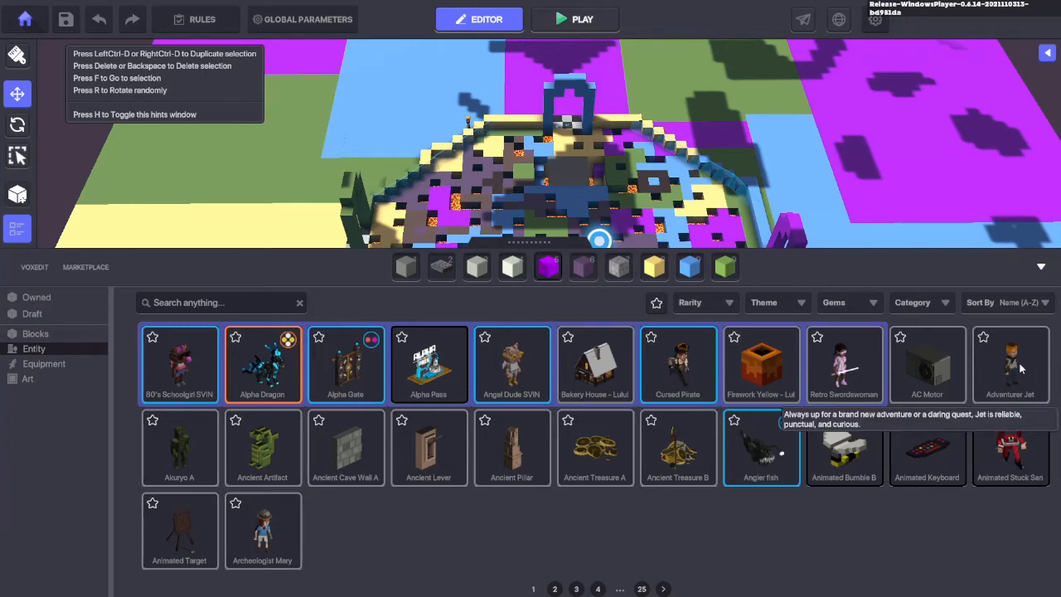
left_click(262, 530)
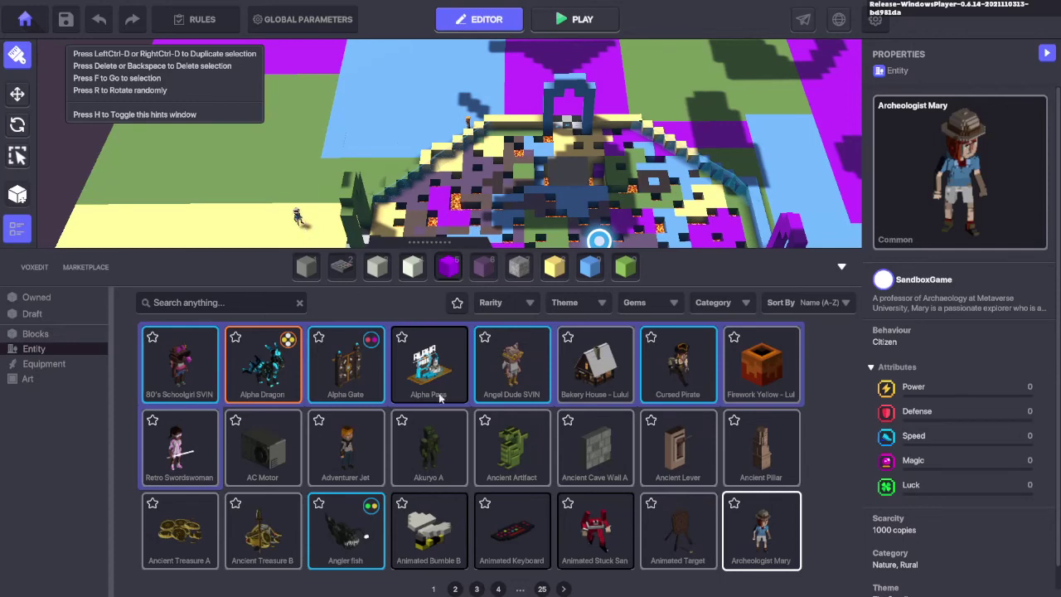
left_click(455, 588)
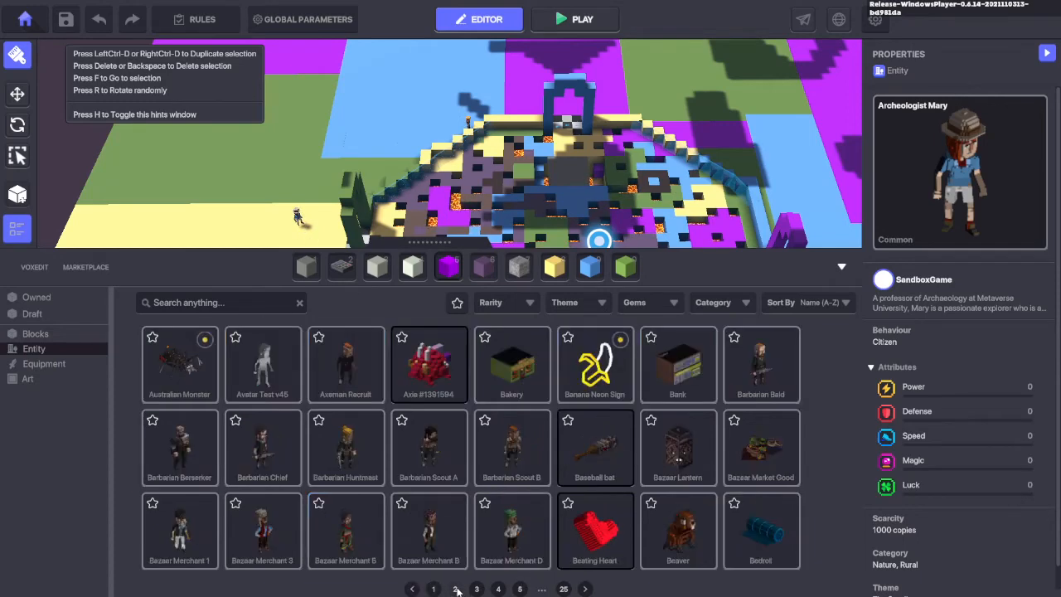
left_click(428, 447)
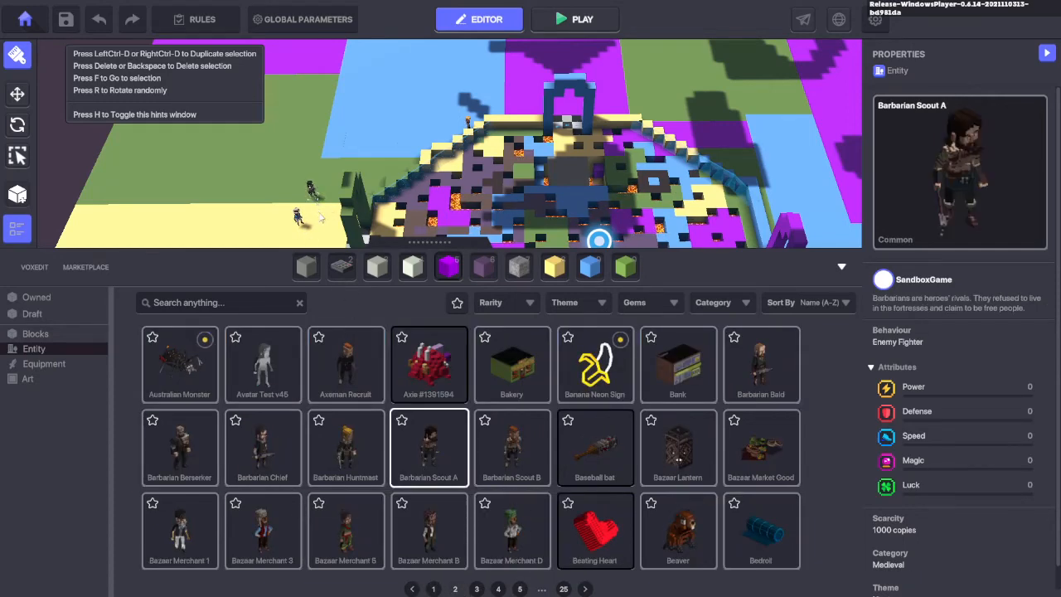
left_click(512, 447)
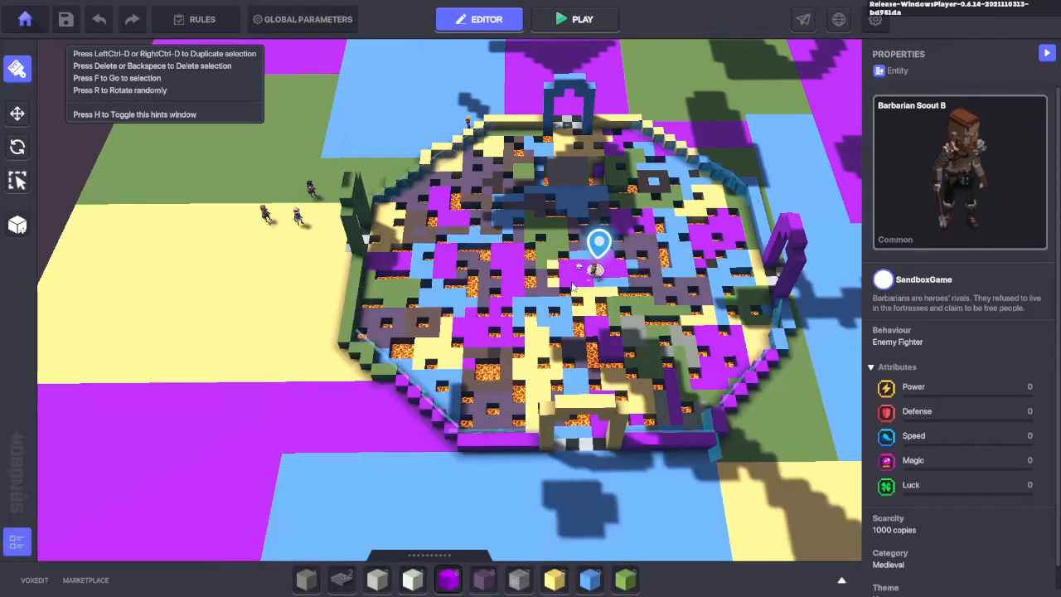
left_click(575, 19)
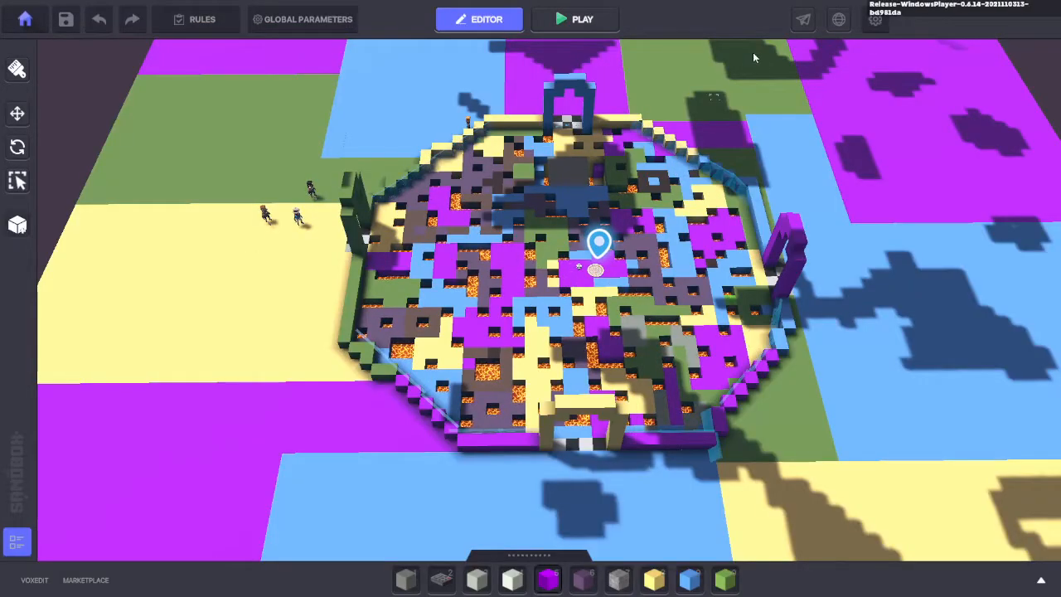
left_click(802, 19)
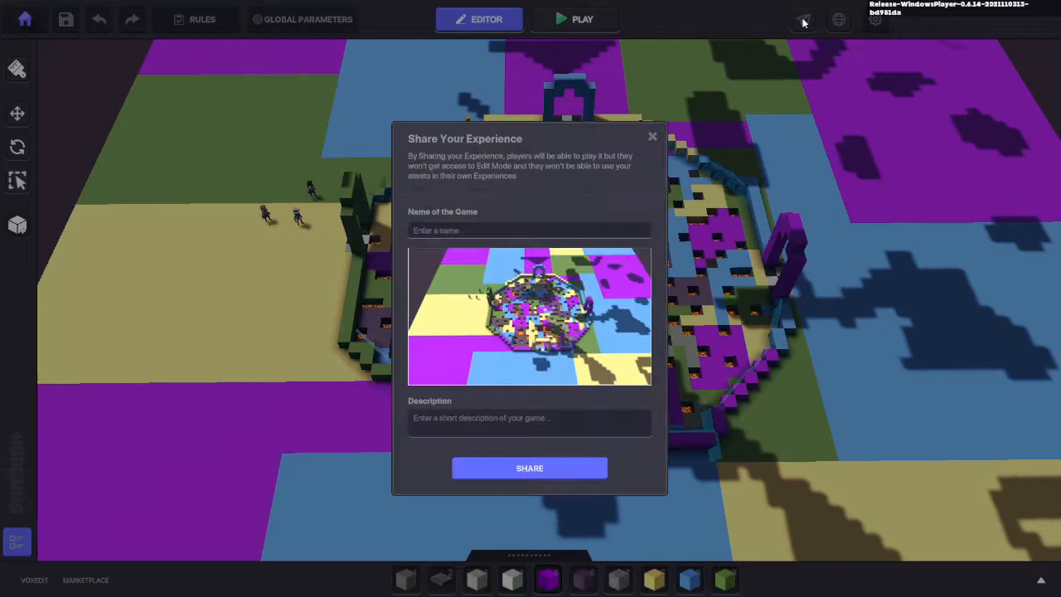
mouse_move(501, 233)
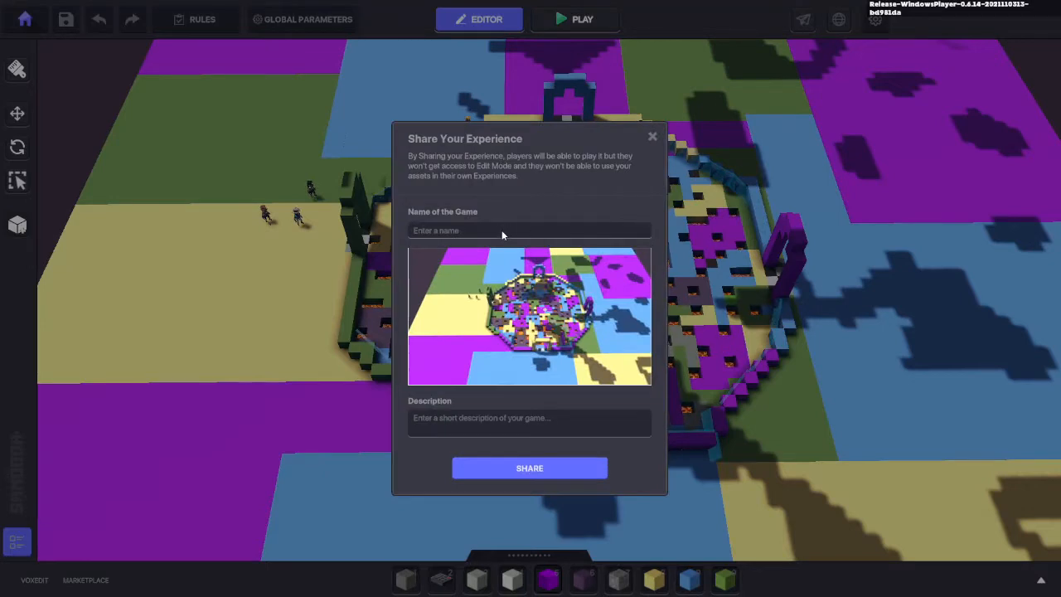
Step: Share the level named 'Pl…' with description 'Get the Ball to the Correct goal'
type("Pl")
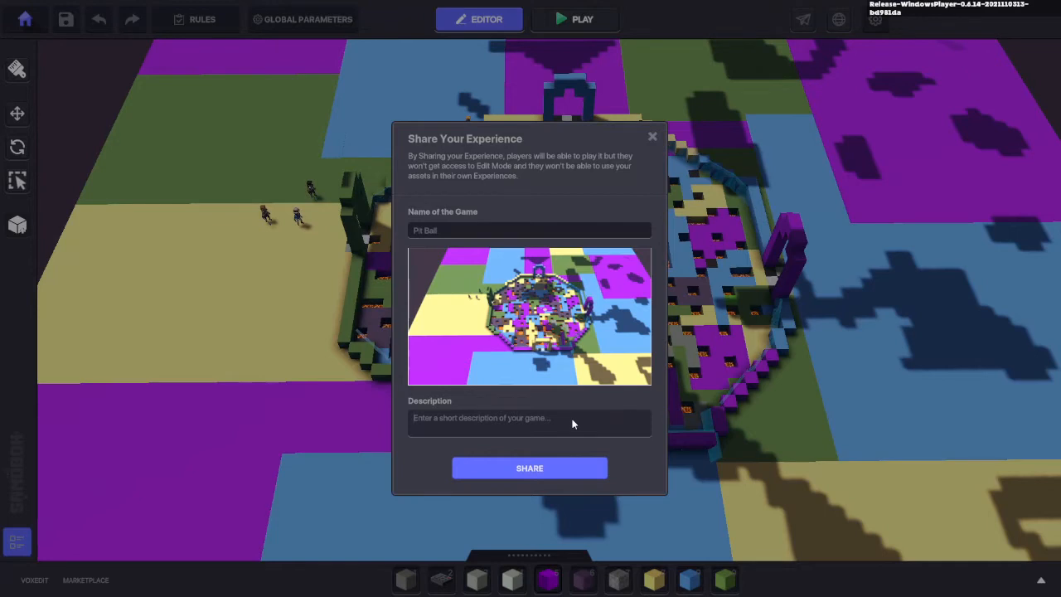
type("Get the B")
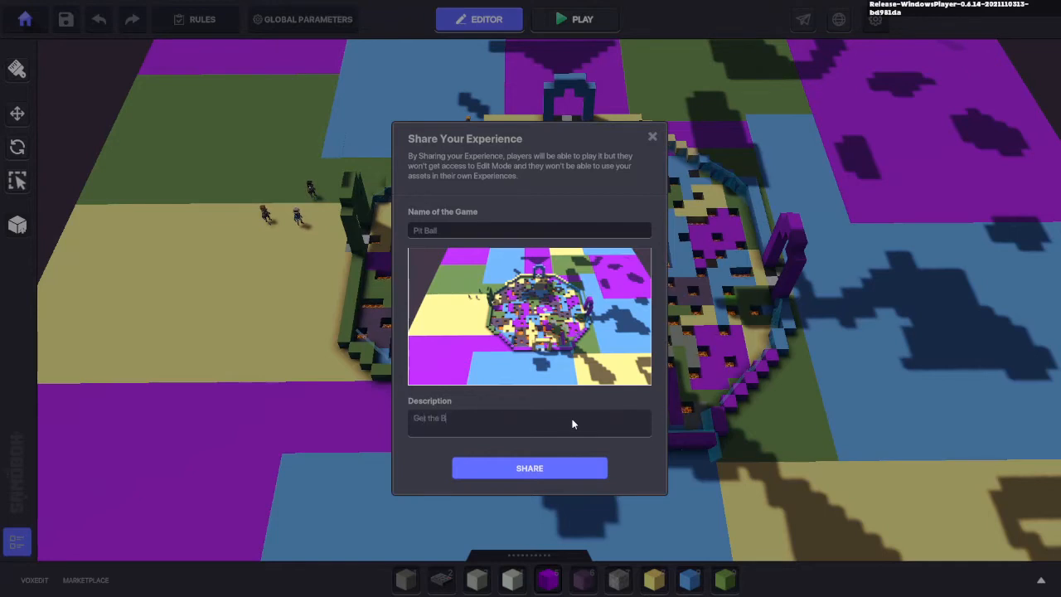
type("all to the Co")
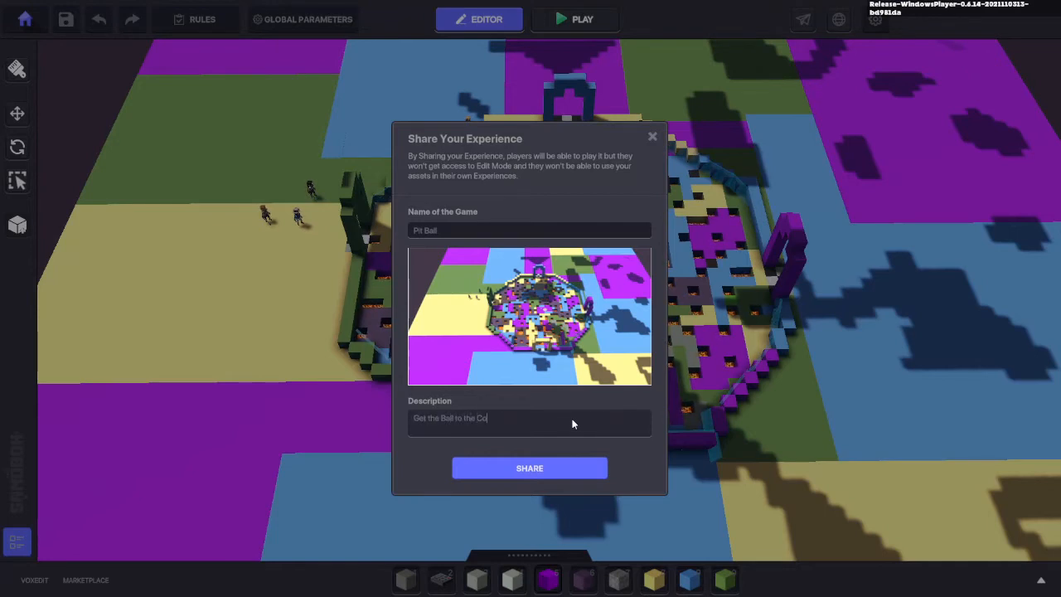
type("rrect goal")
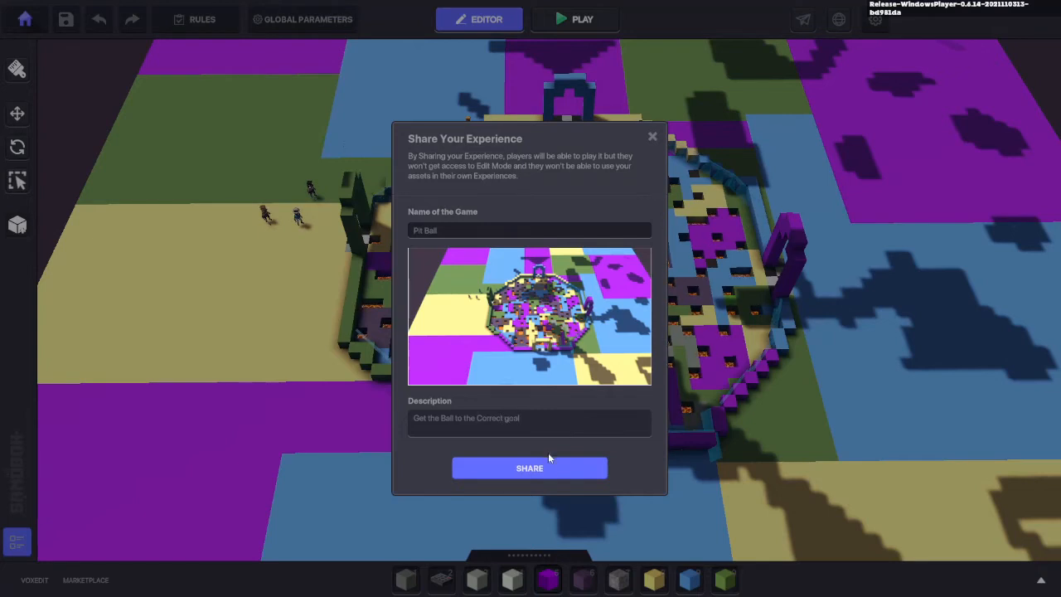
left_click(529, 467)
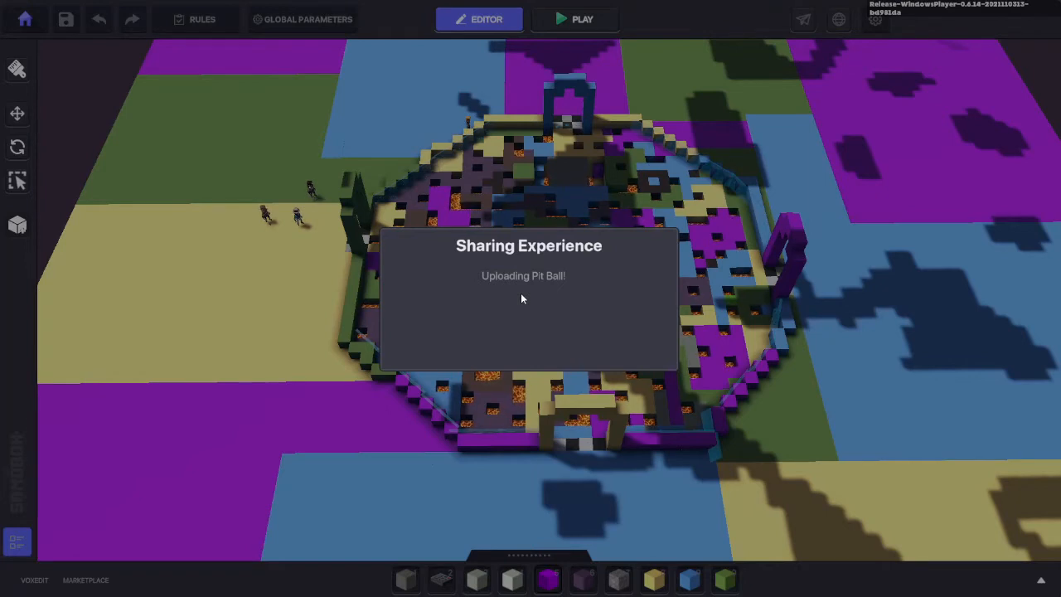
mouse_move(529, 296)
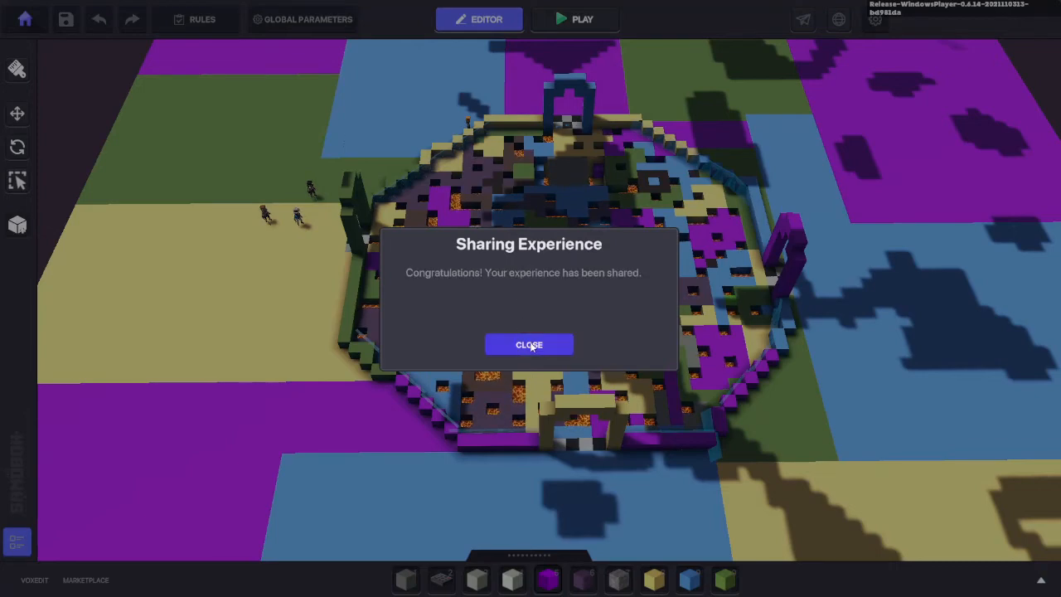
Step: Close the sharing confirmation and exit the editor to the main menu
left_click(529, 345)
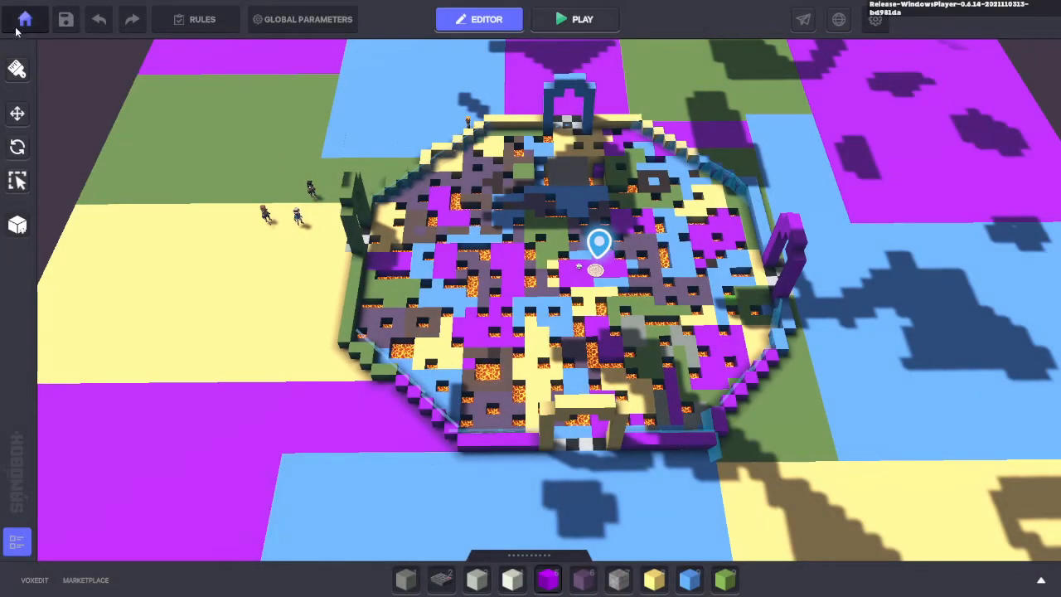
left_click(25, 19)
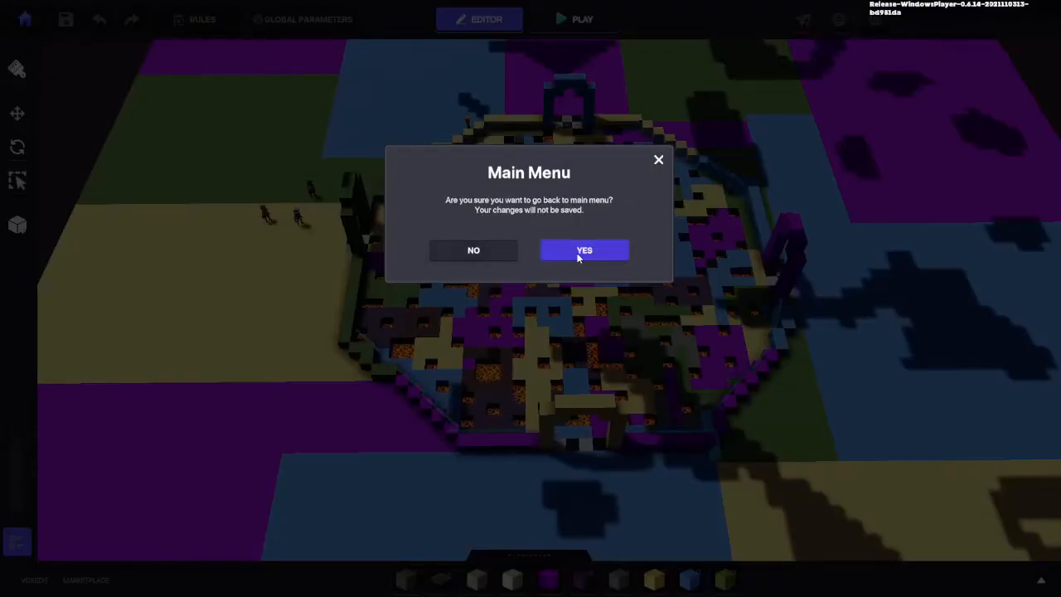
left_click(585, 249)
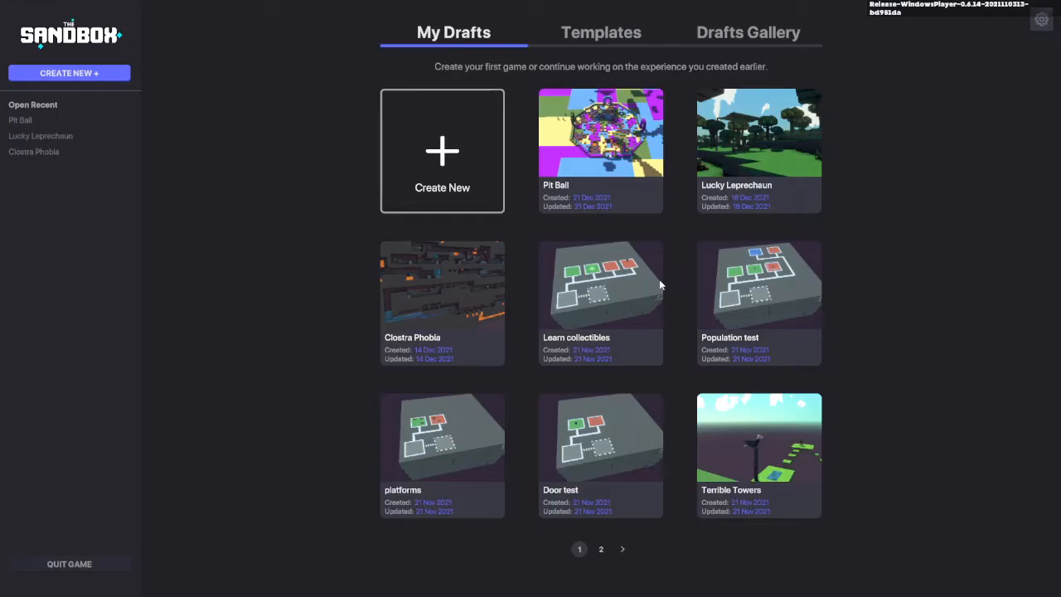
mouse_move(25, 91)
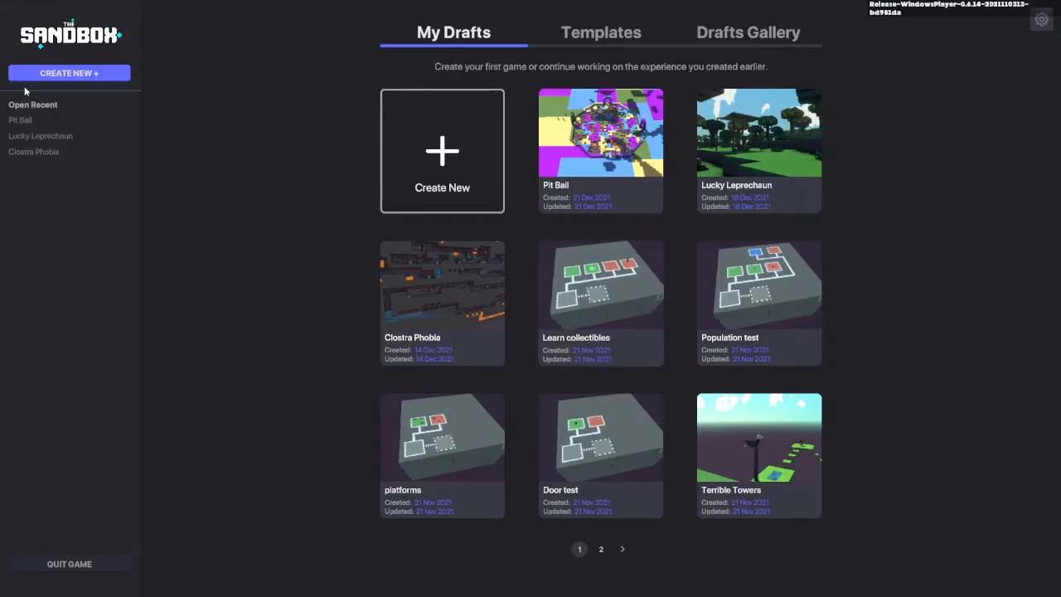
mouse_move(40, 136)
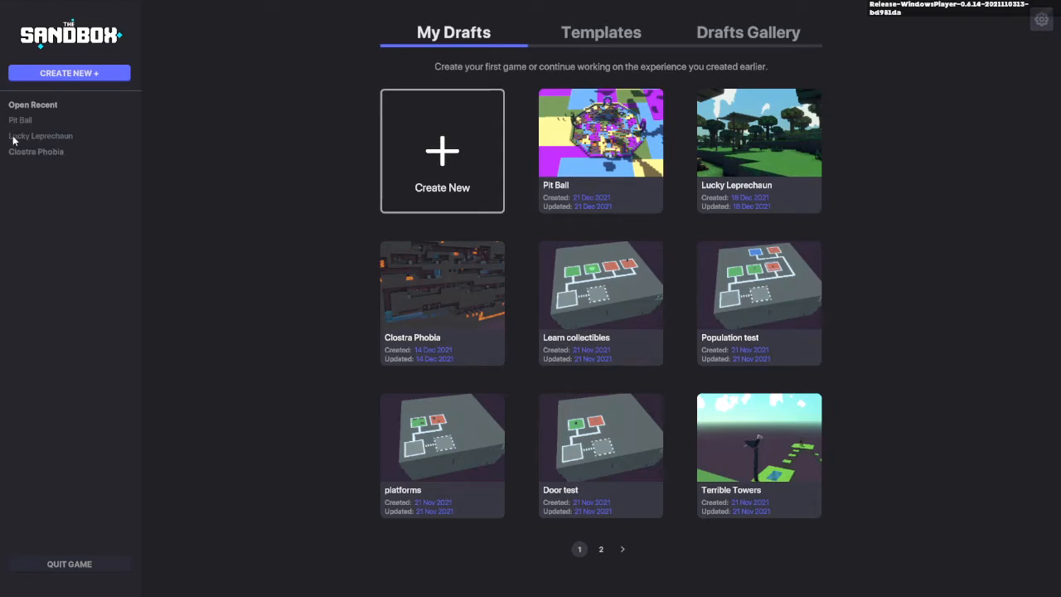
mouse_move(601, 149)
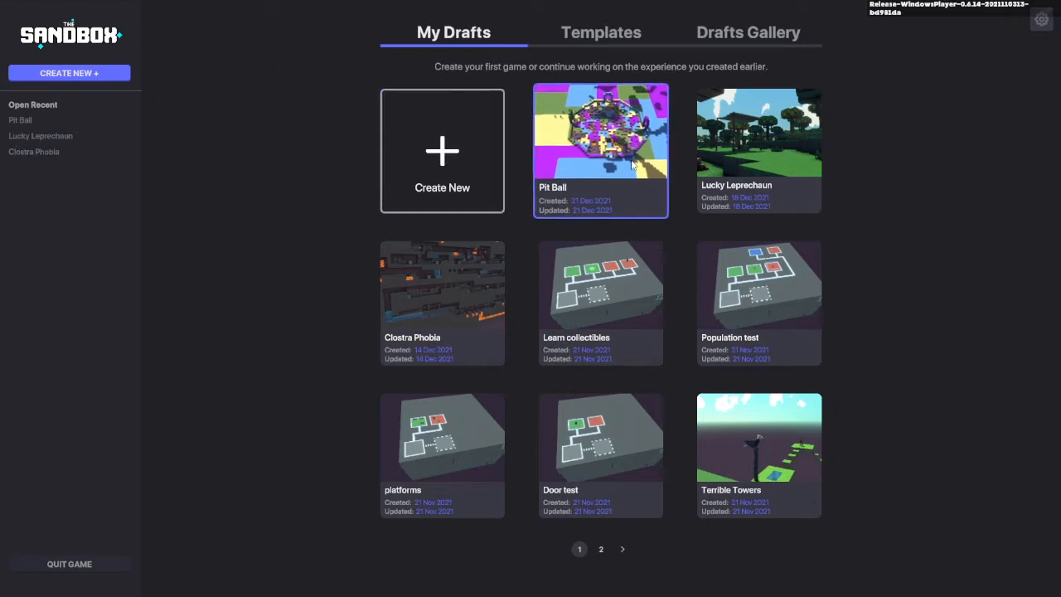
Step: Browse Drafts Gallery pages 2 and 1, view Pit Ball's details, then close them
left_click(747, 33)
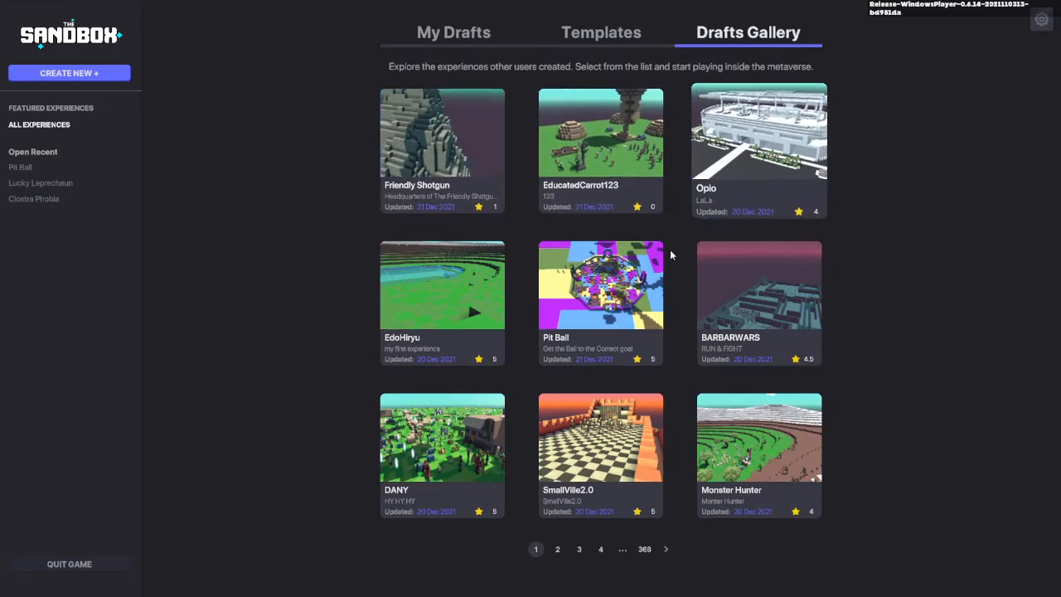
mouse_move(600, 302)
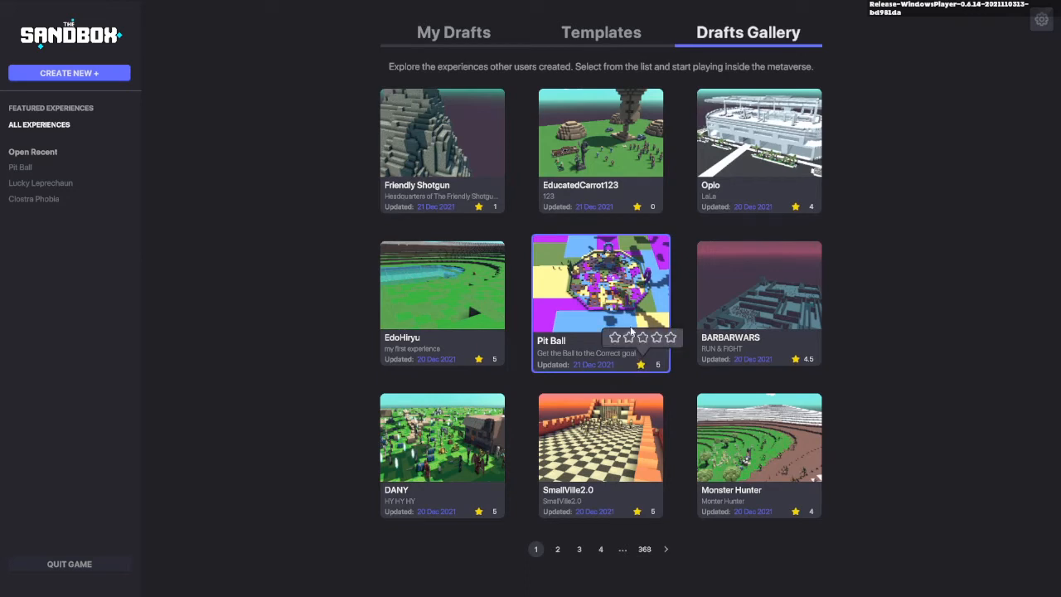
mouse_move(586, 322)
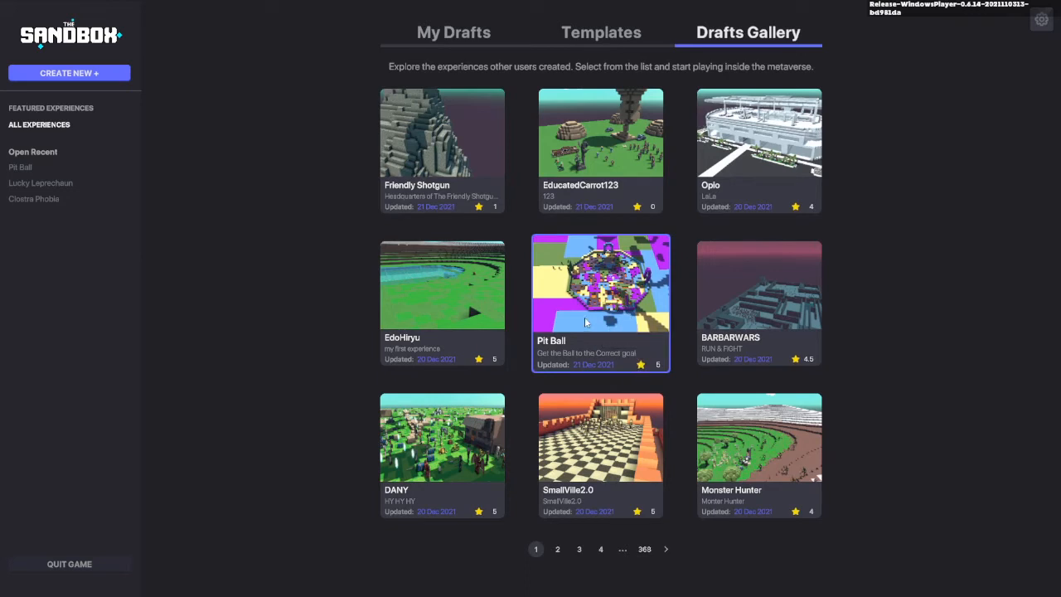
mouse_move(572, 412)
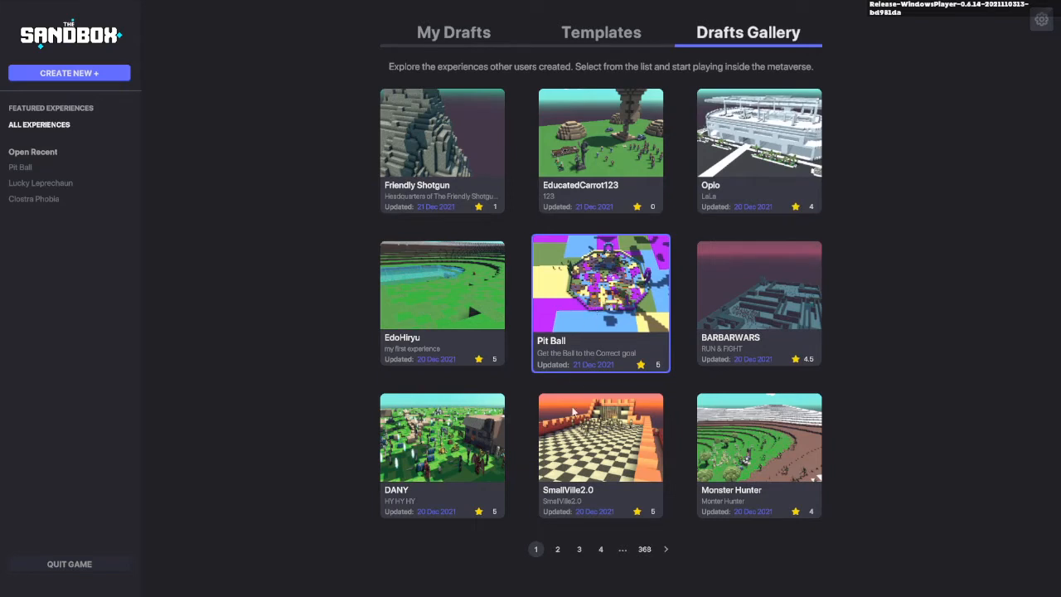
left_click(558, 549)
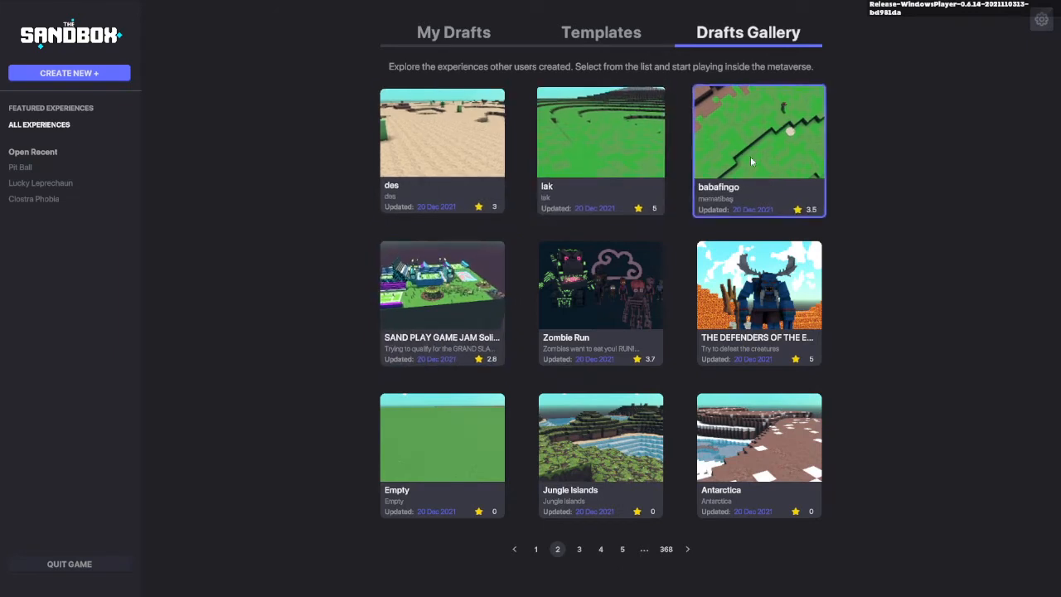
left_click(535, 548)
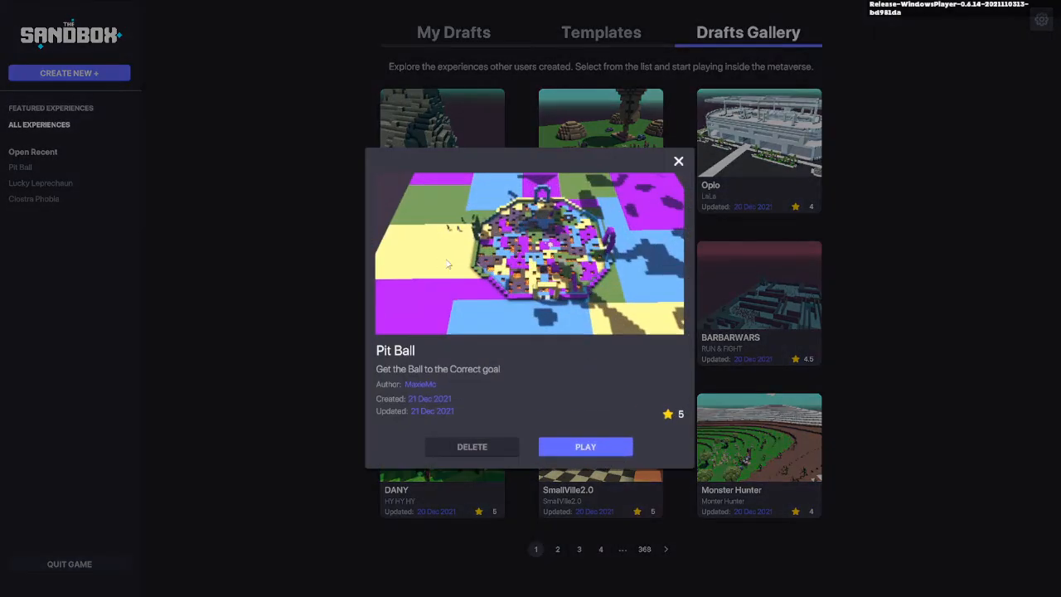
mouse_move(570, 482)
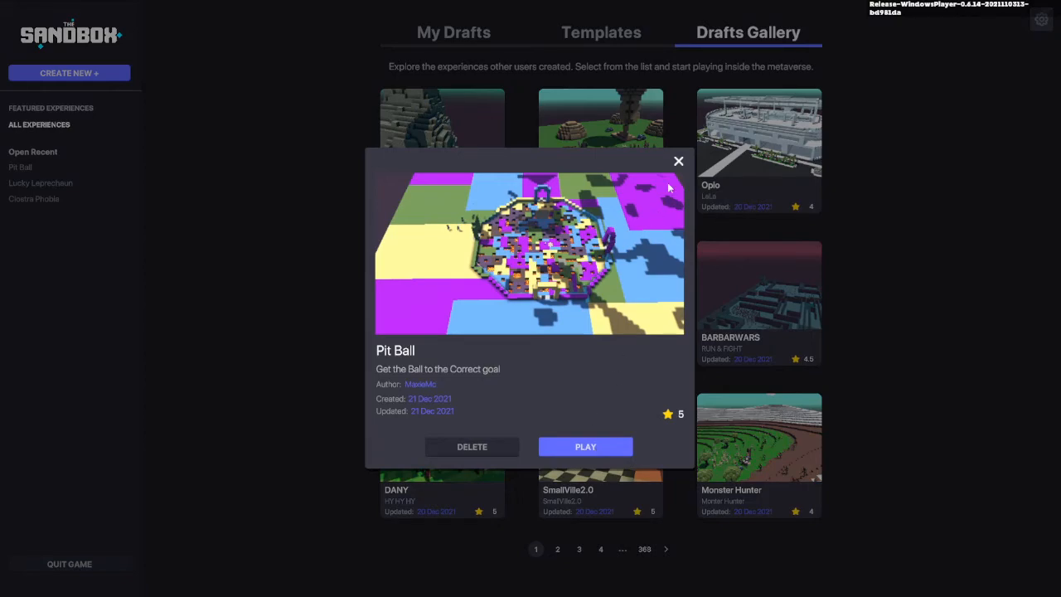
left_click(678, 160)
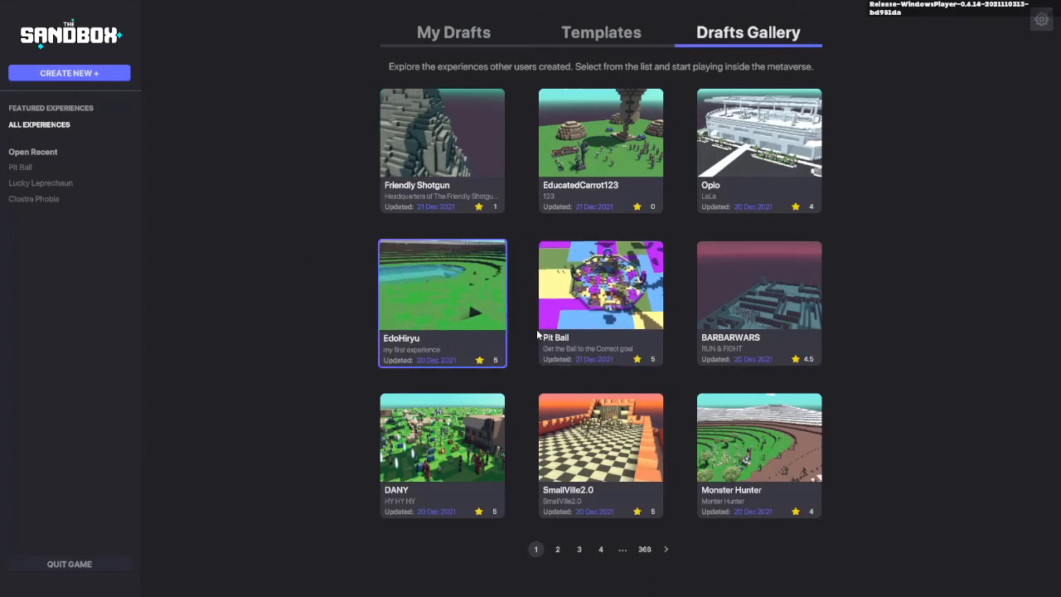
mouse_move(300, 291)
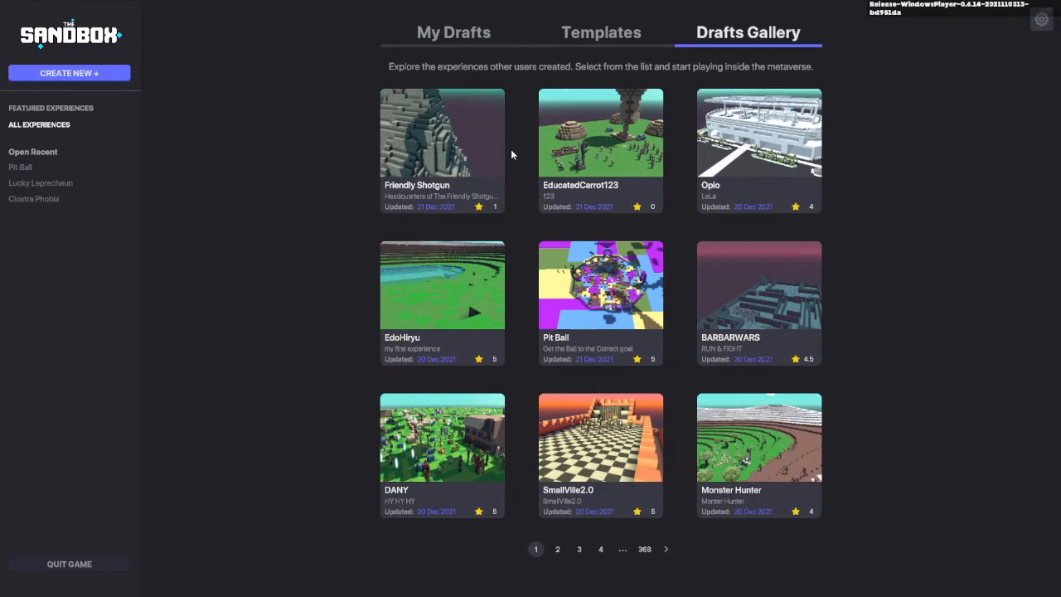
left_click(601, 32)
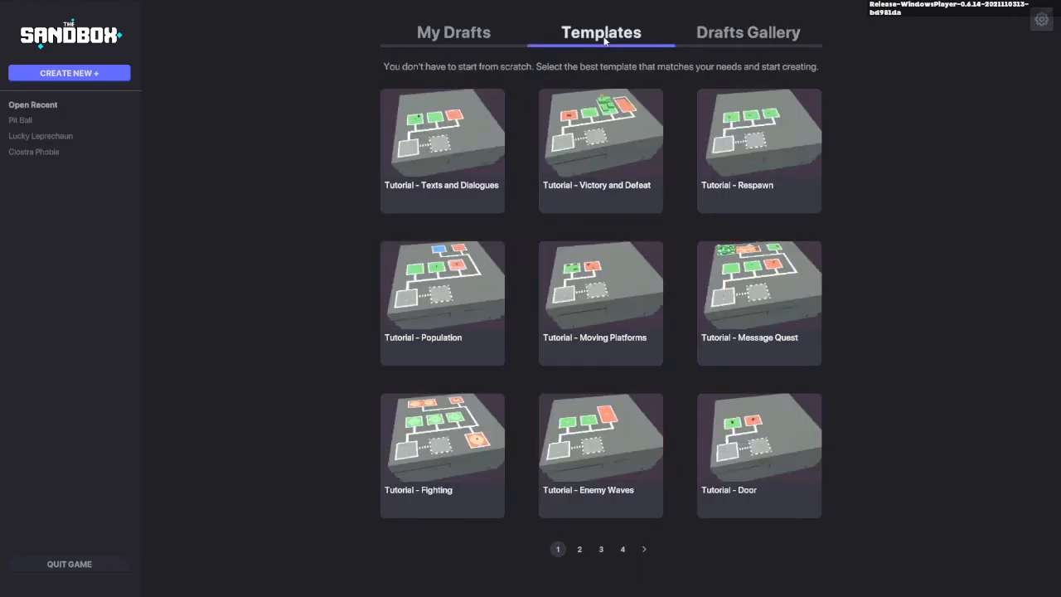
left_click(747, 33)
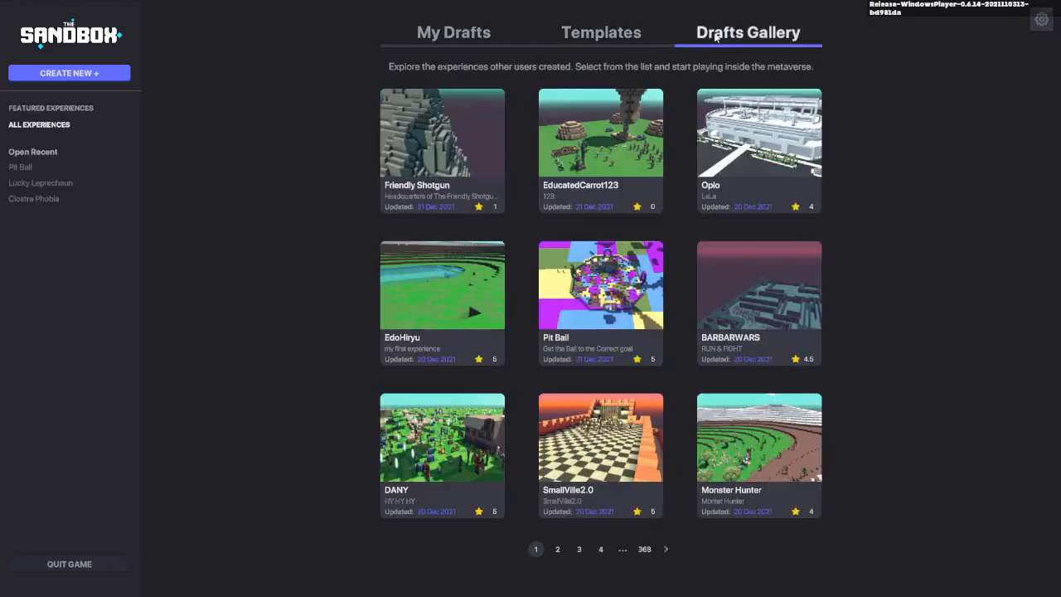
mouse_move(240, 257)
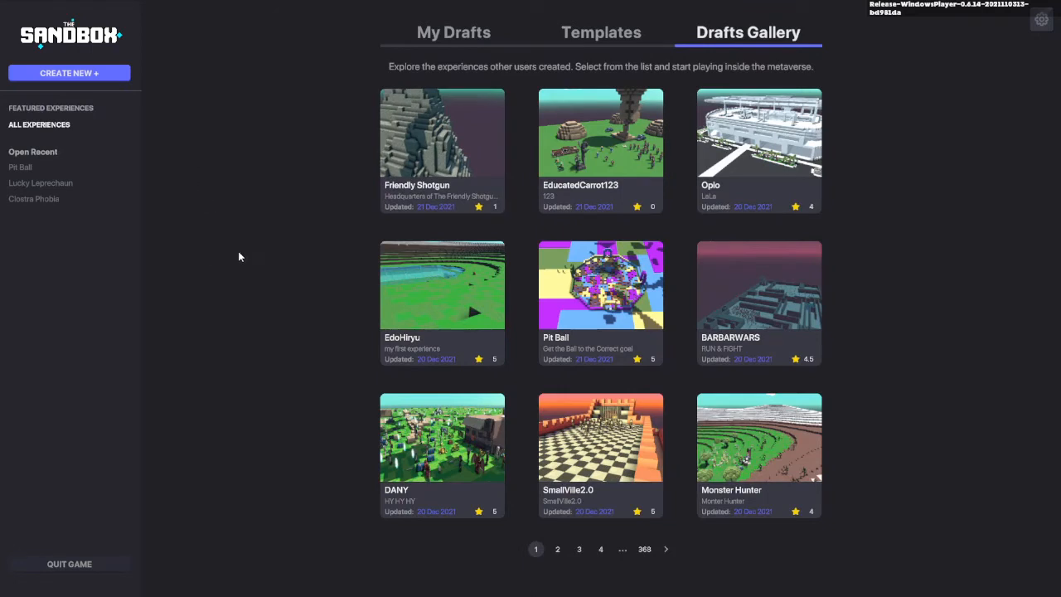
mouse_move(272, 302)
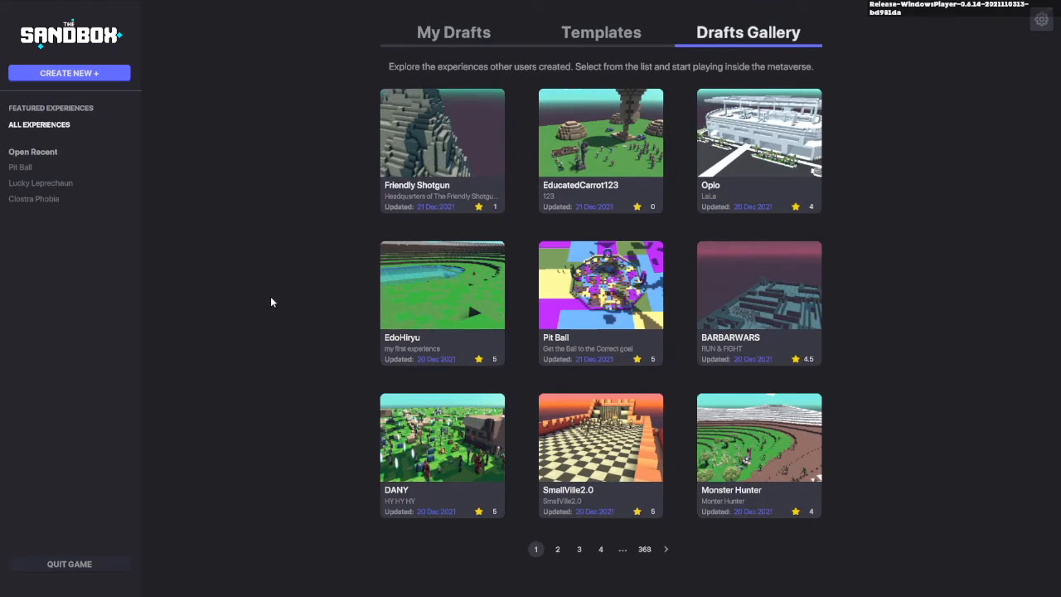
mouse_move(364, 398)
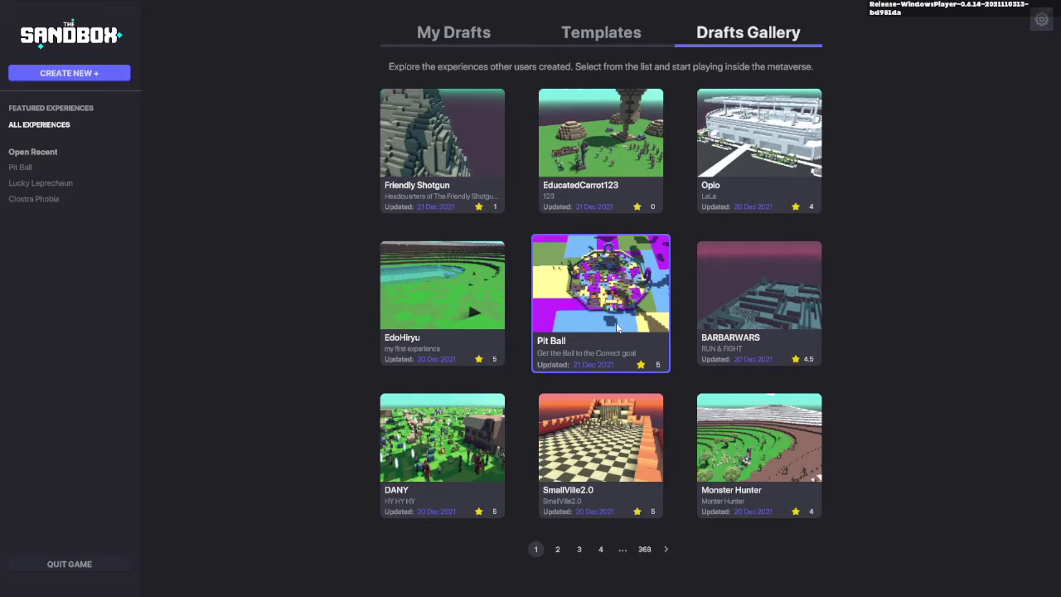
mouse_move(611, 322)
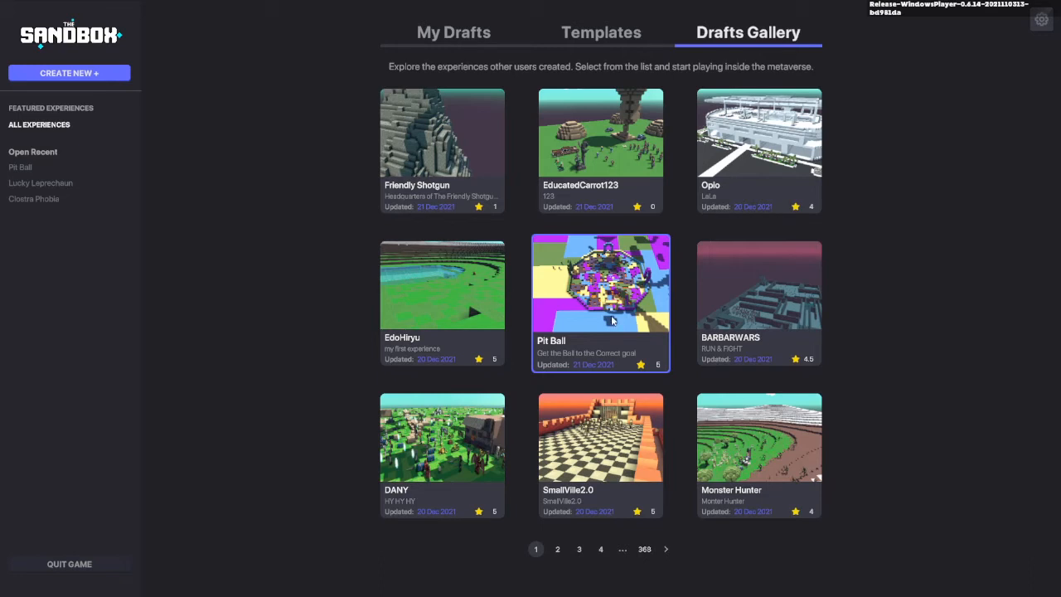
mouse_move(509, 295)
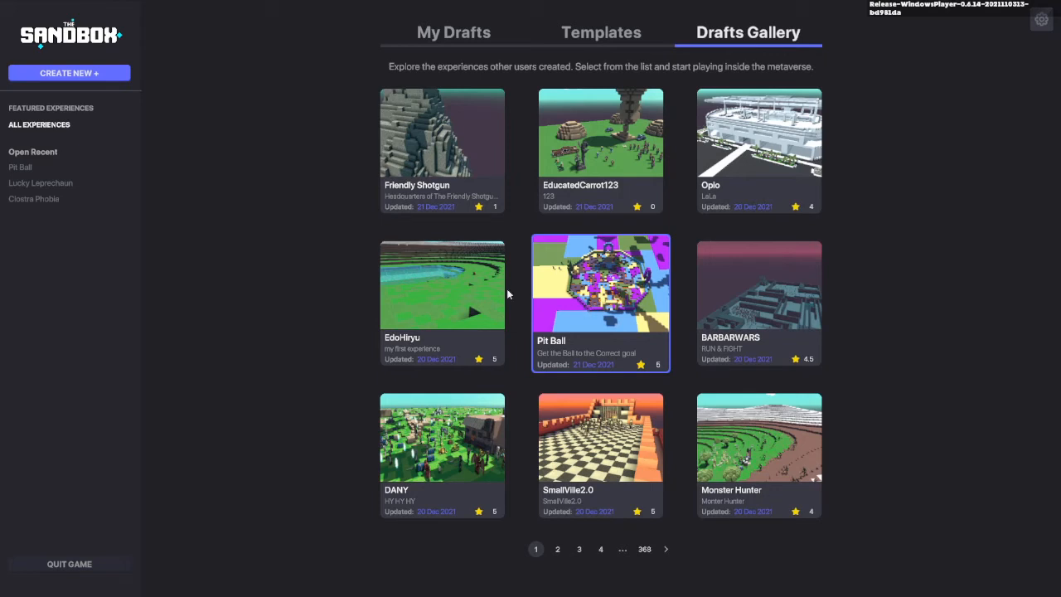
mouse_move(242, 245)
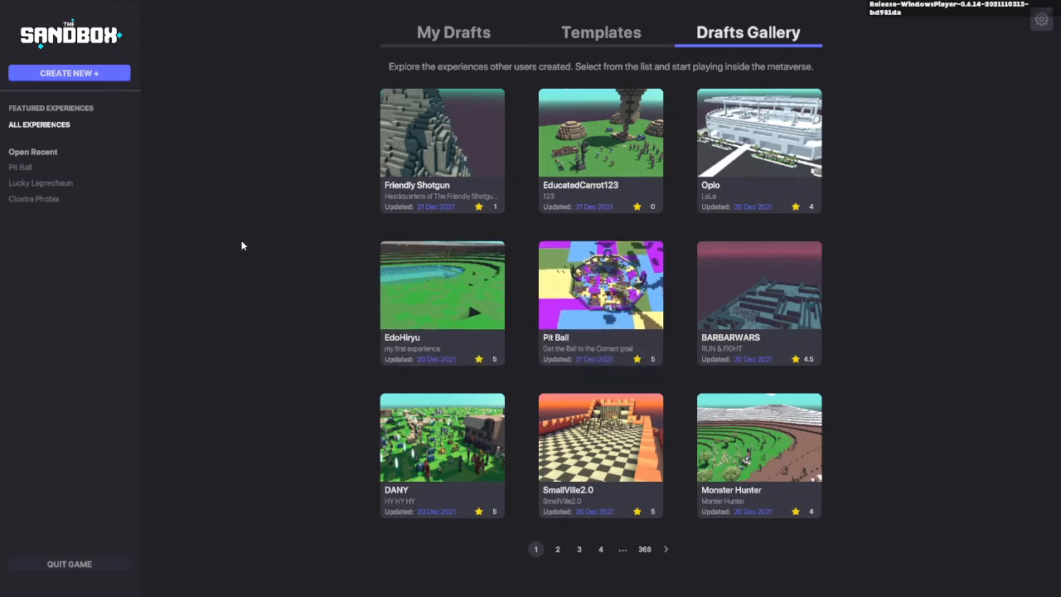
mouse_move(70, 142)
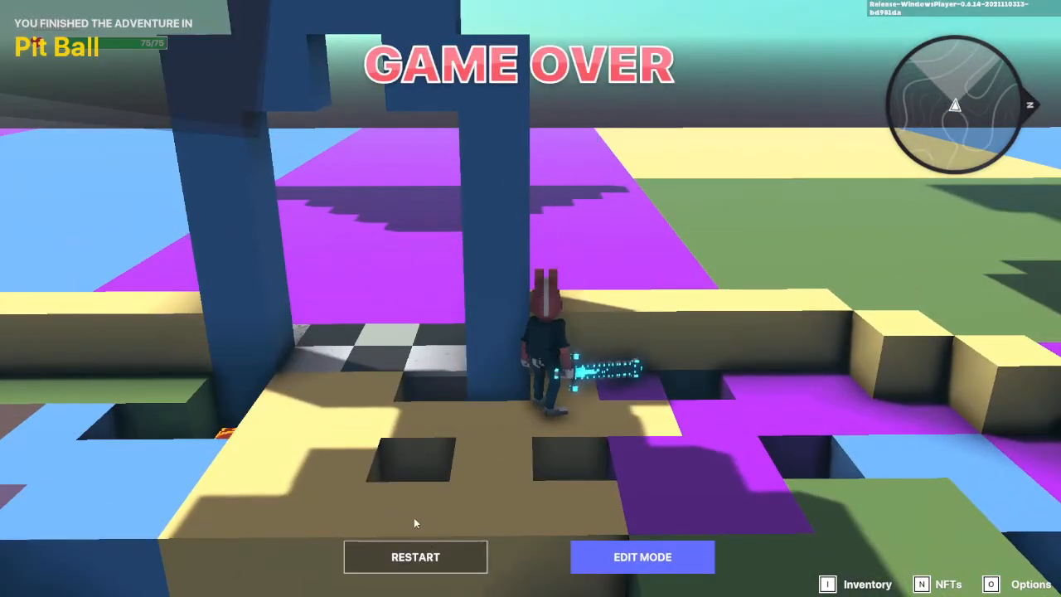
Step: Play the Pit Ball level until the Game Over screen appears
left_click(414, 556)
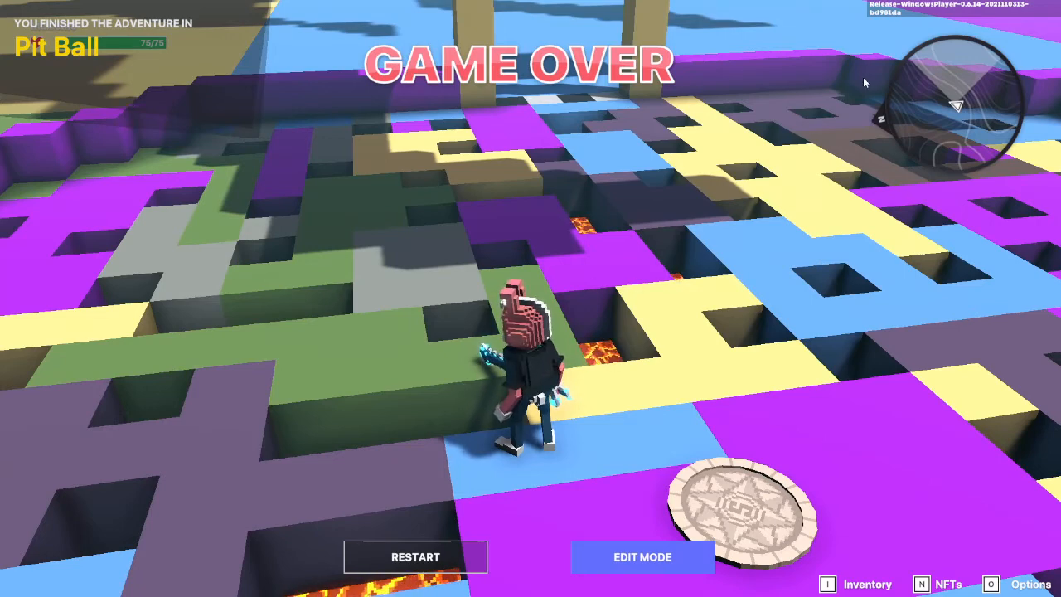
mouse_move(537, 230)
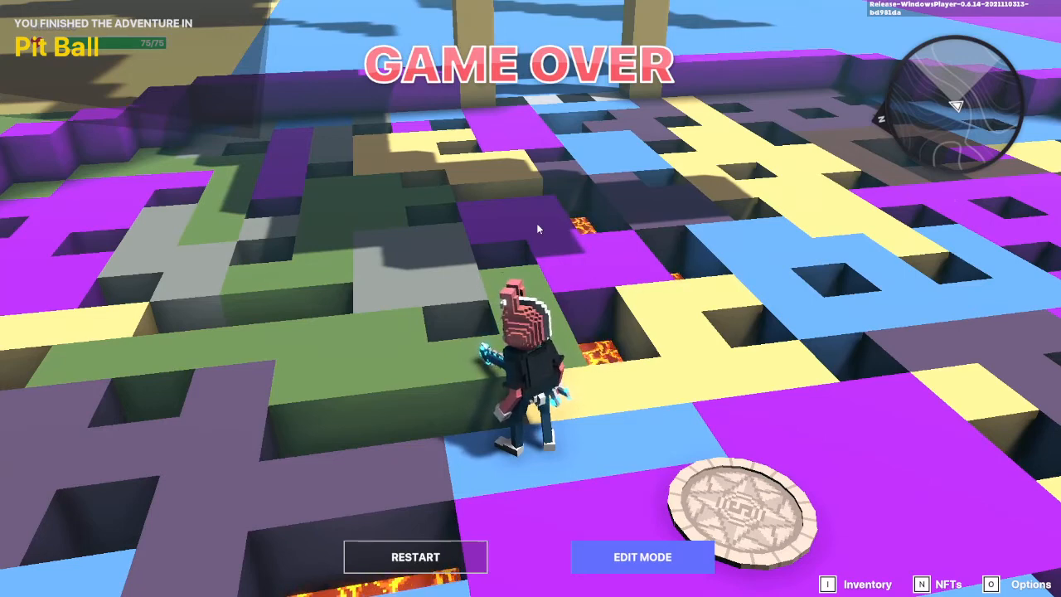